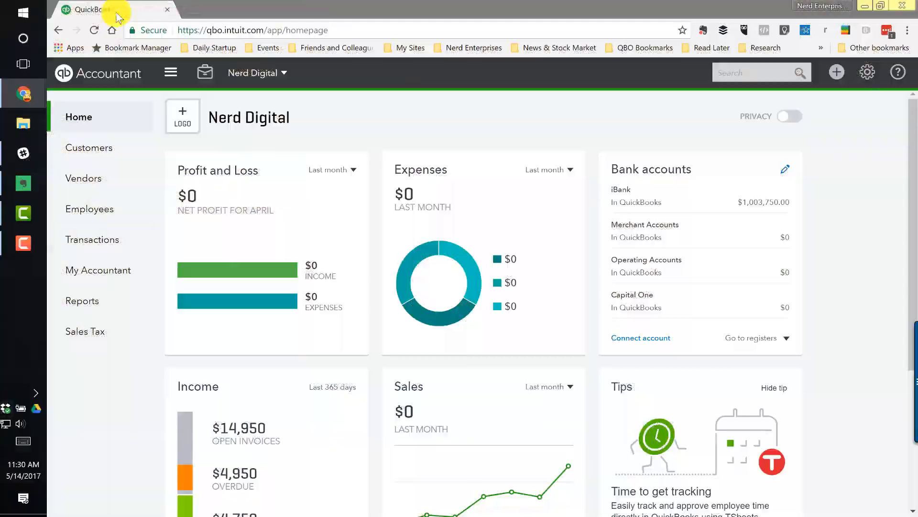
mouse_move(694, 110)
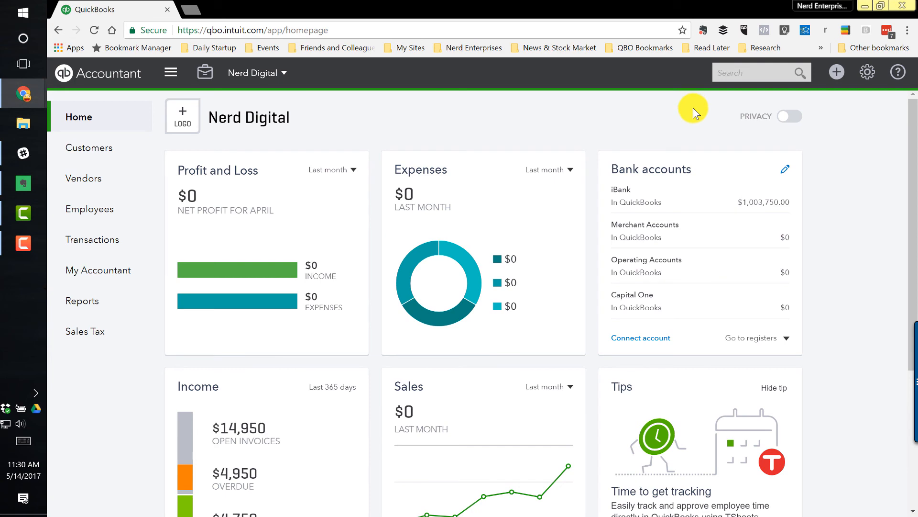
mouse_move(611, 5)
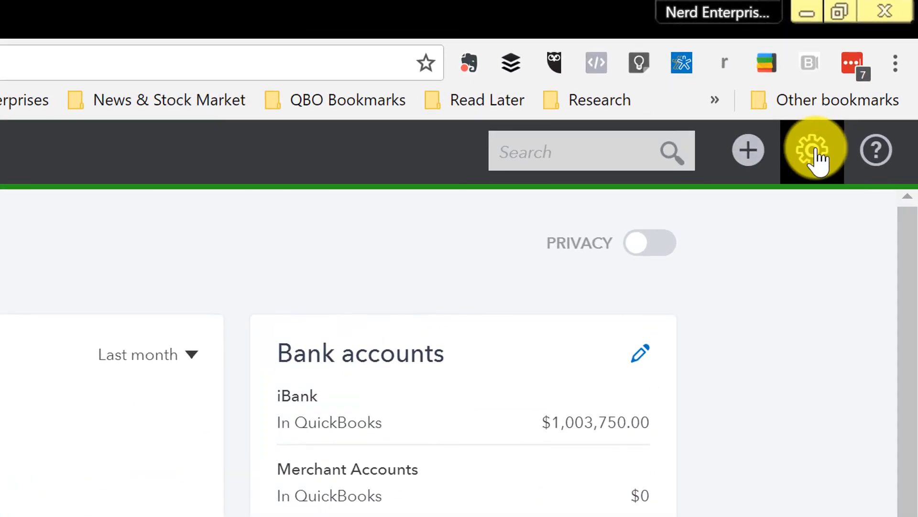
Reach the Budgeting page from the gear menu's Tools section.
left_click(813, 151)
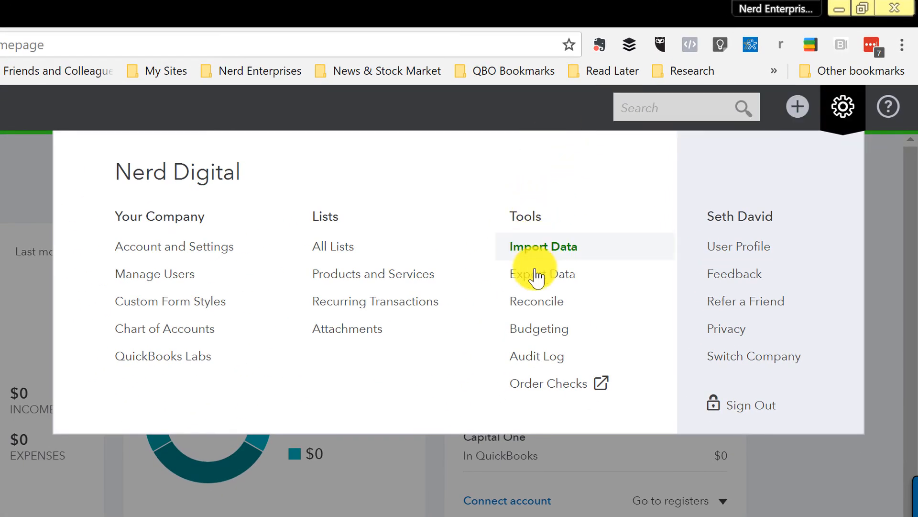
mouse_move(563, 333)
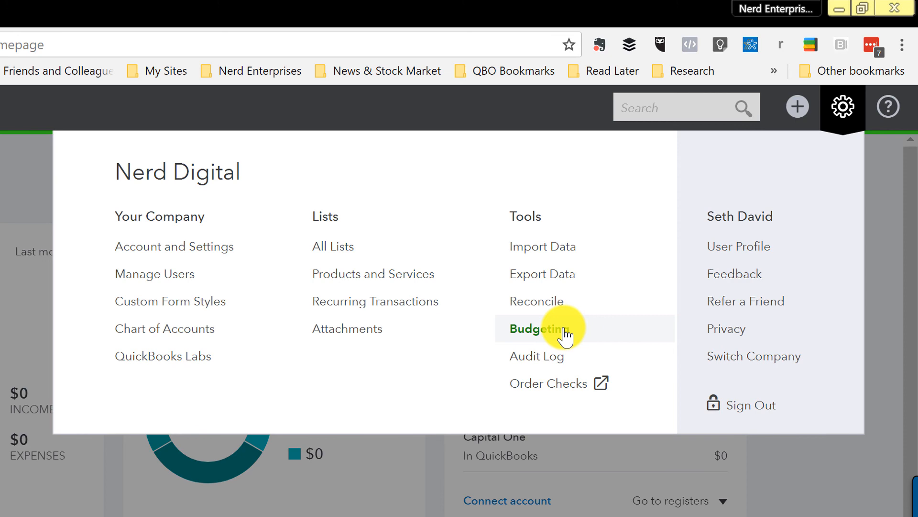
mouse_move(555, 334)
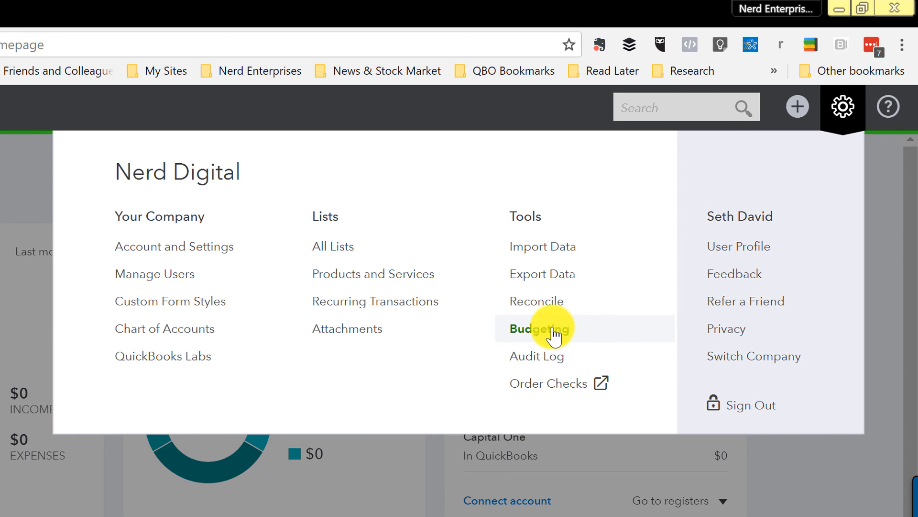
left_click(537, 328)
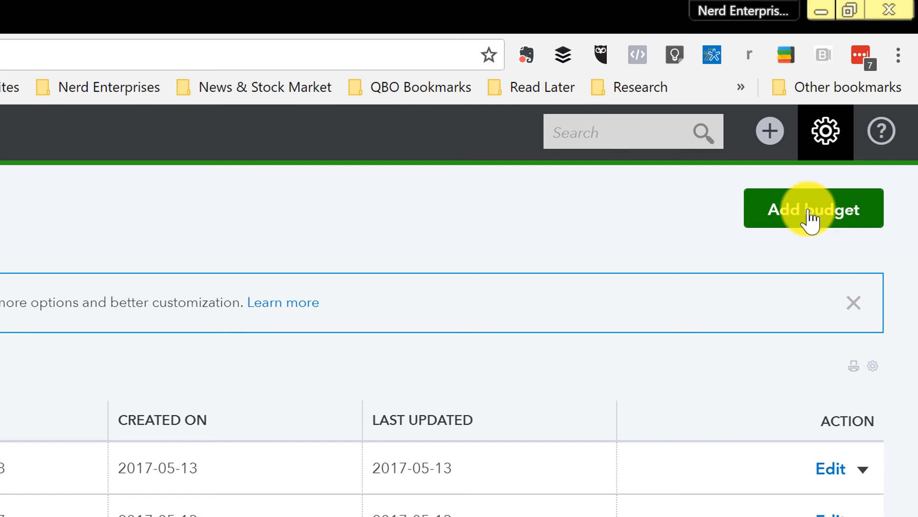
Name the new budget '2019 Budget' in the Name field.
scroll("up", 3)
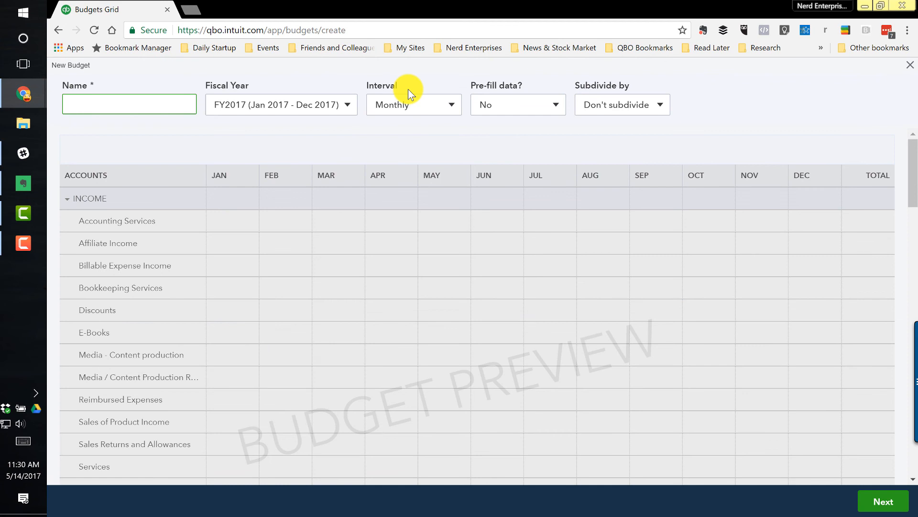
left_click(129, 103)
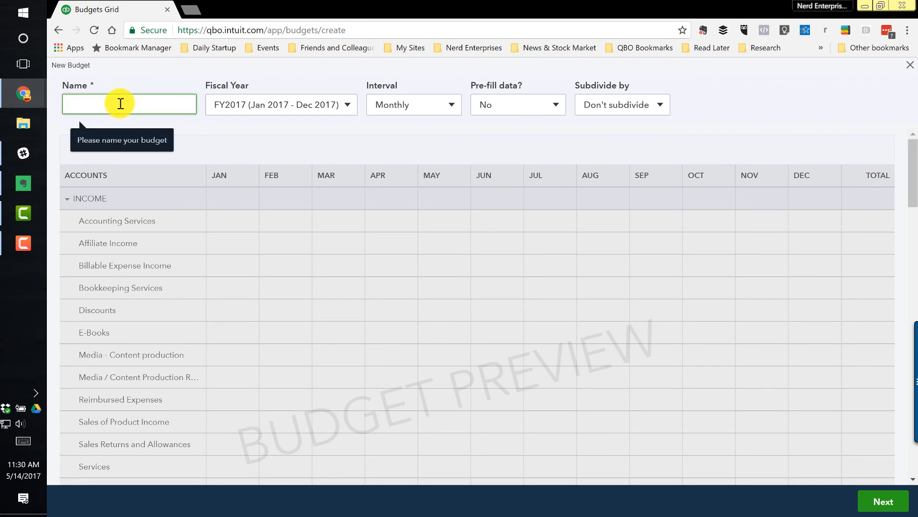
type("2019")
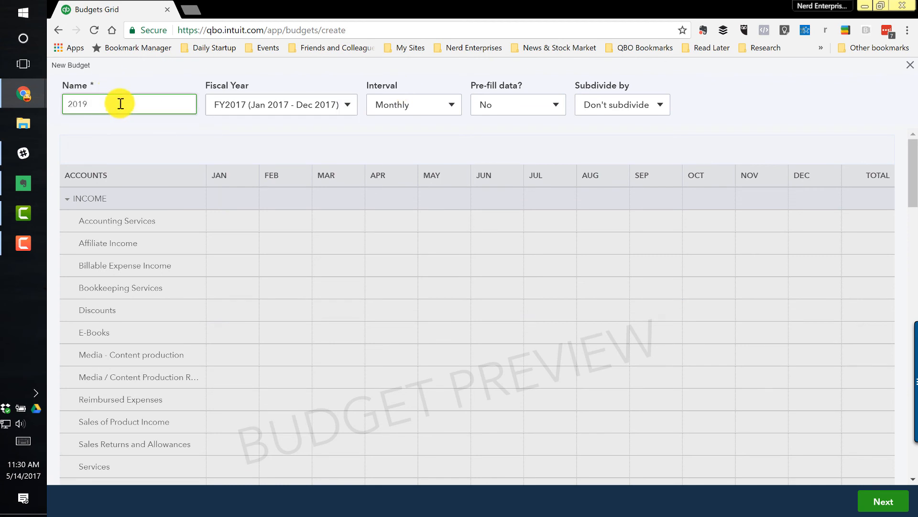
type("Budget")
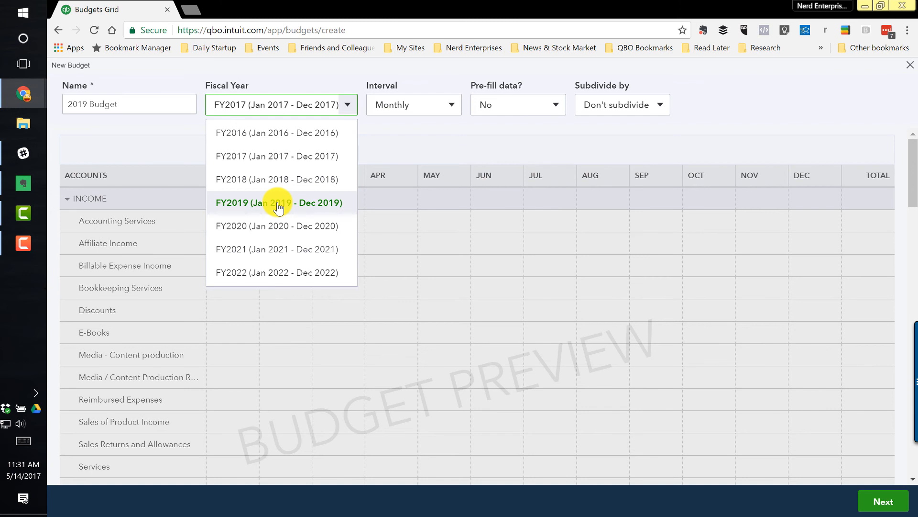
Set the fiscal year to FY2019, keeping pre-fill as No and Don't subdivide.
left_click(278, 201)
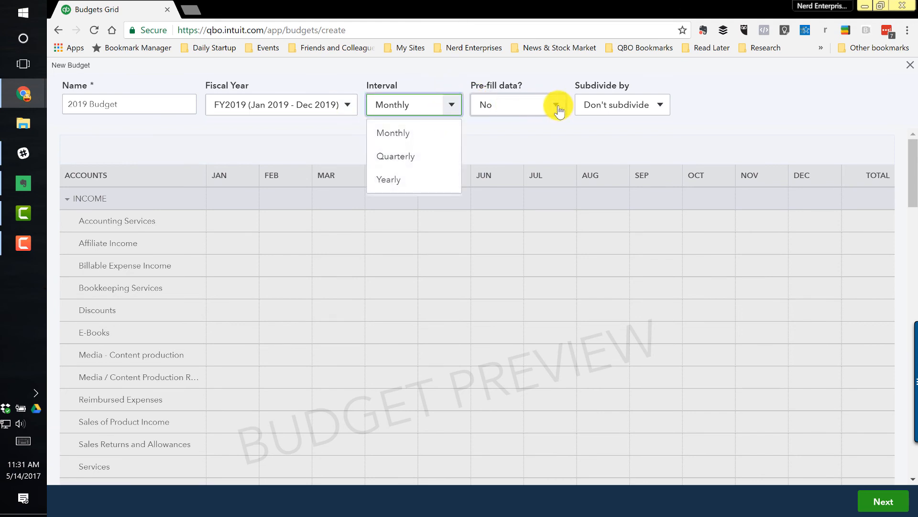
left_click(555, 104)
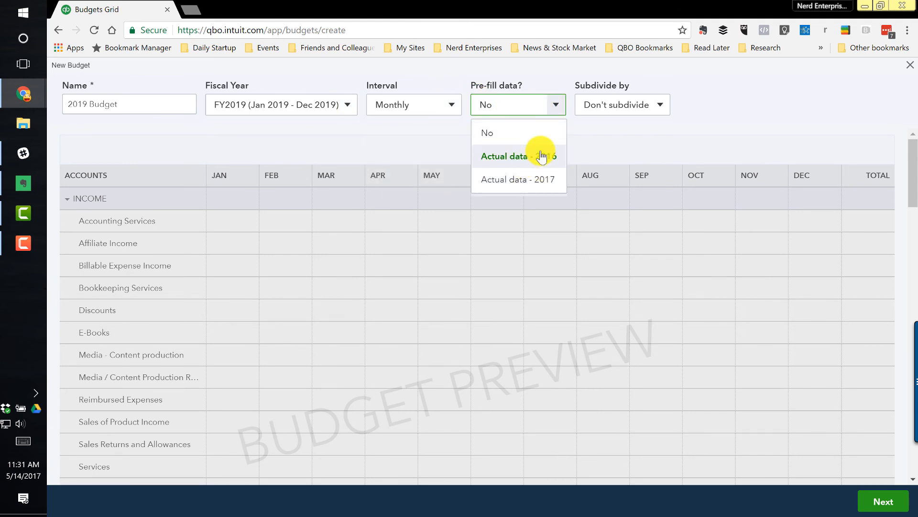
mouse_move(530, 170)
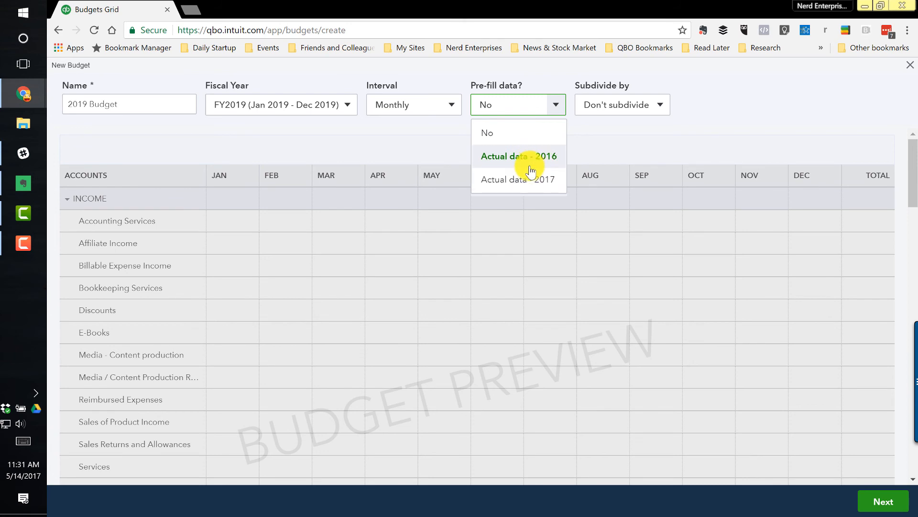
mouse_move(531, 183)
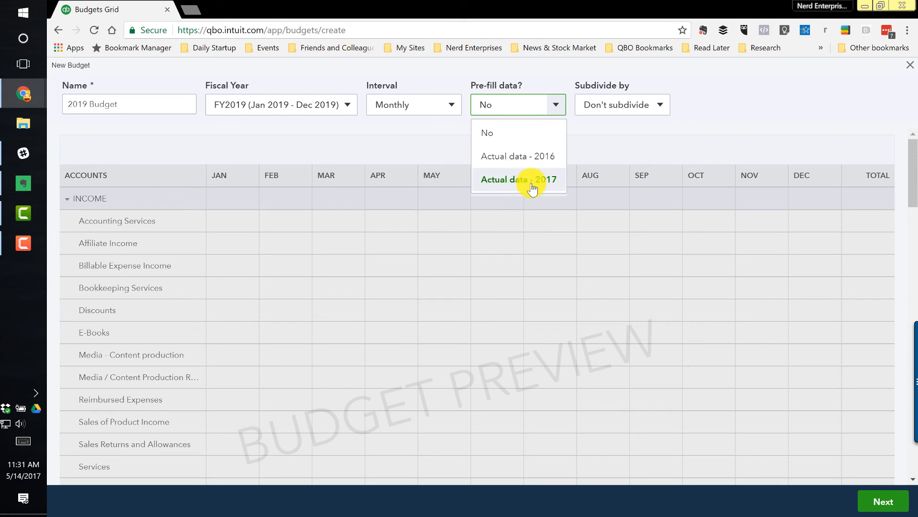
mouse_move(559, 110)
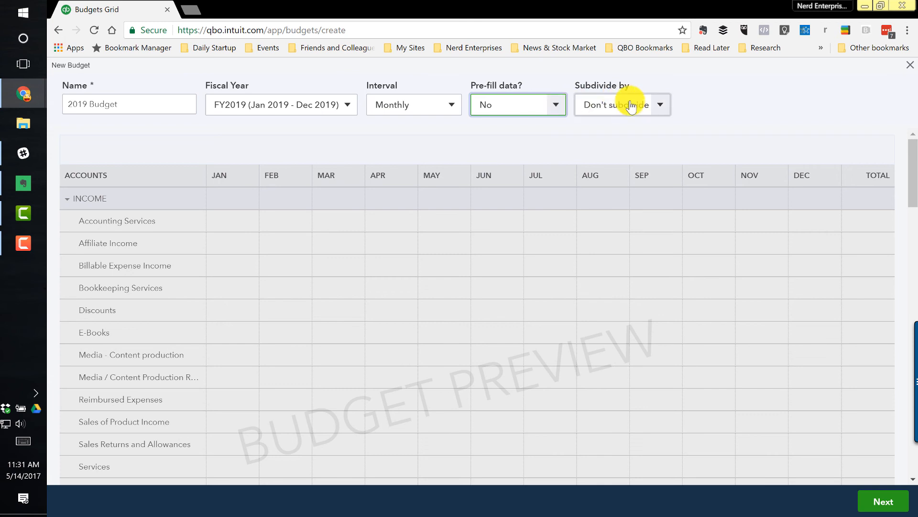
left_click(659, 104)
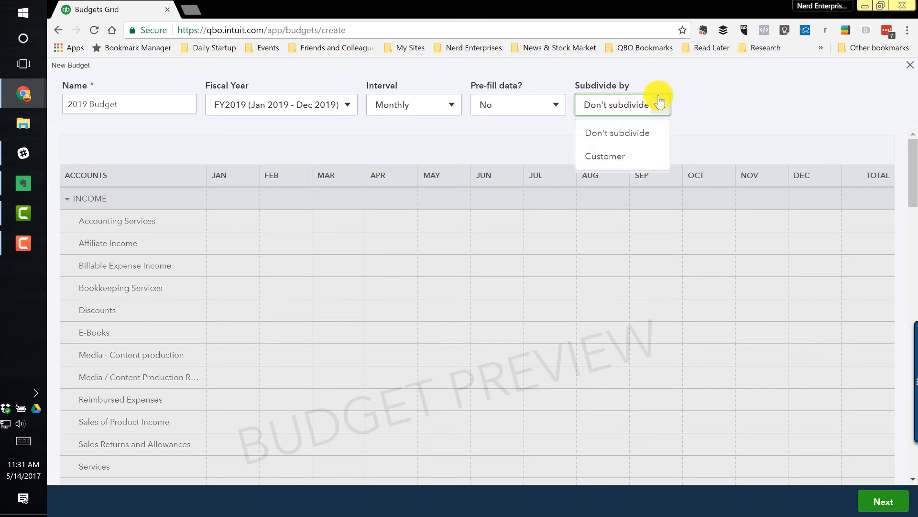
mouse_move(617, 133)
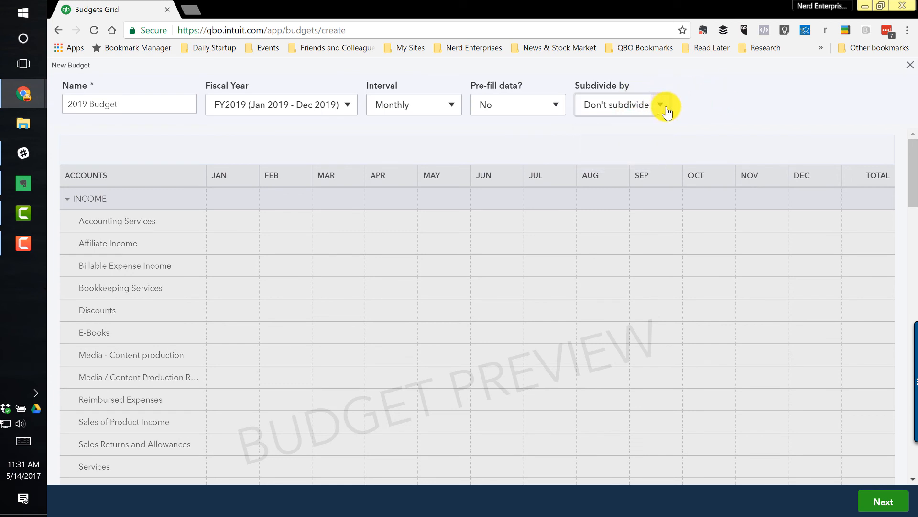
mouse_move(230, 225)
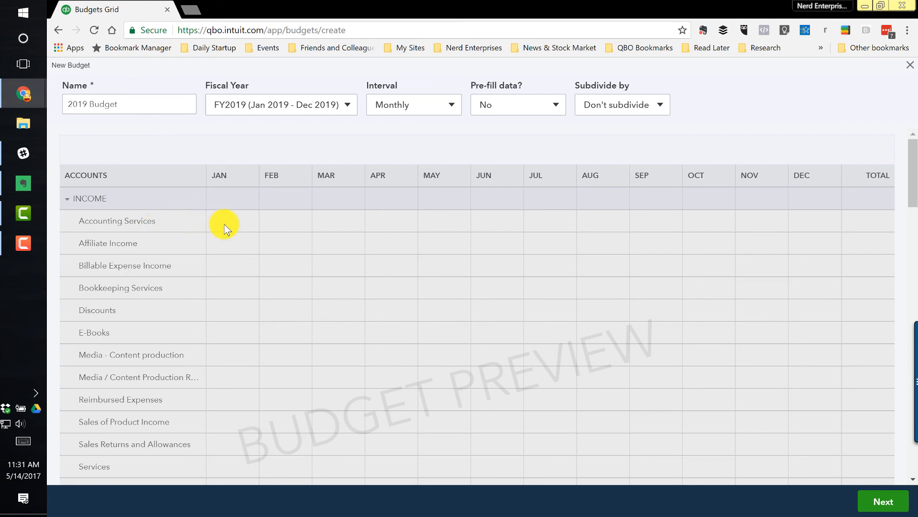
mouse_move(251, 226)
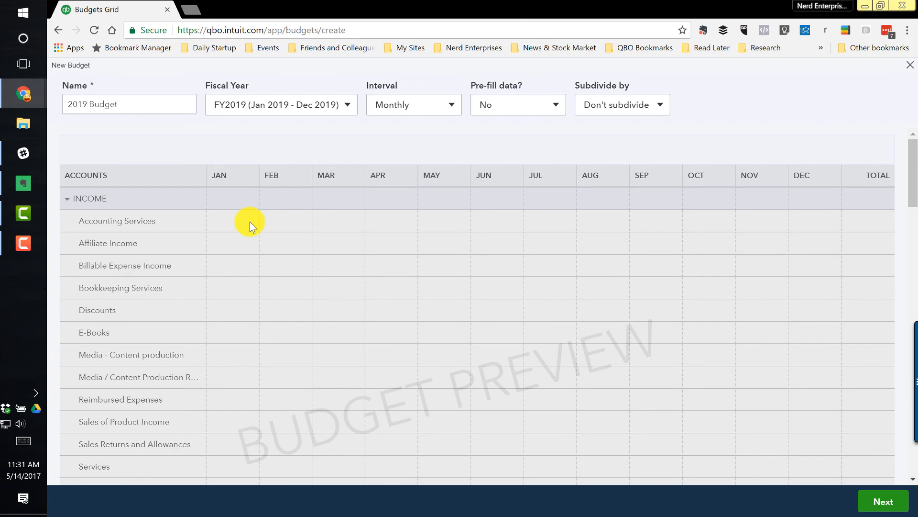
Review the empty income, COGS and expense rows and recheck the Subdivide by options.
scroll("down", 3)
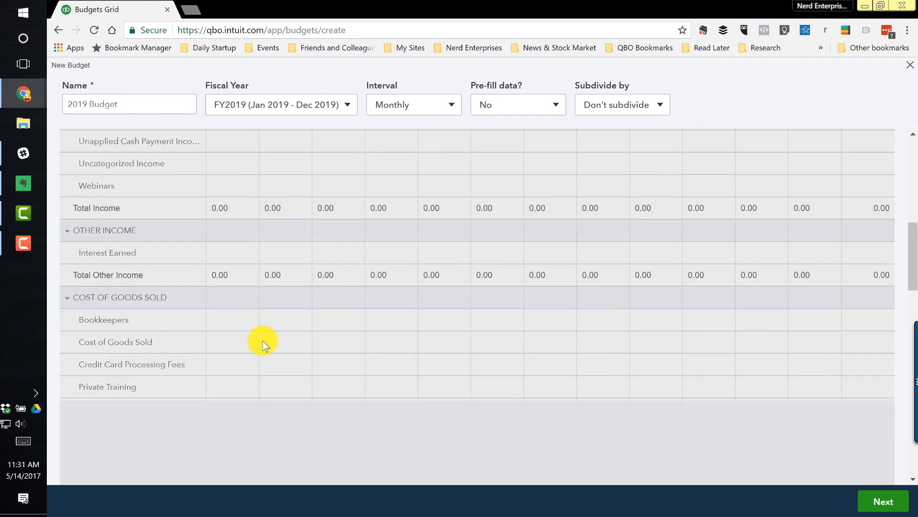
scroll("down", 3)
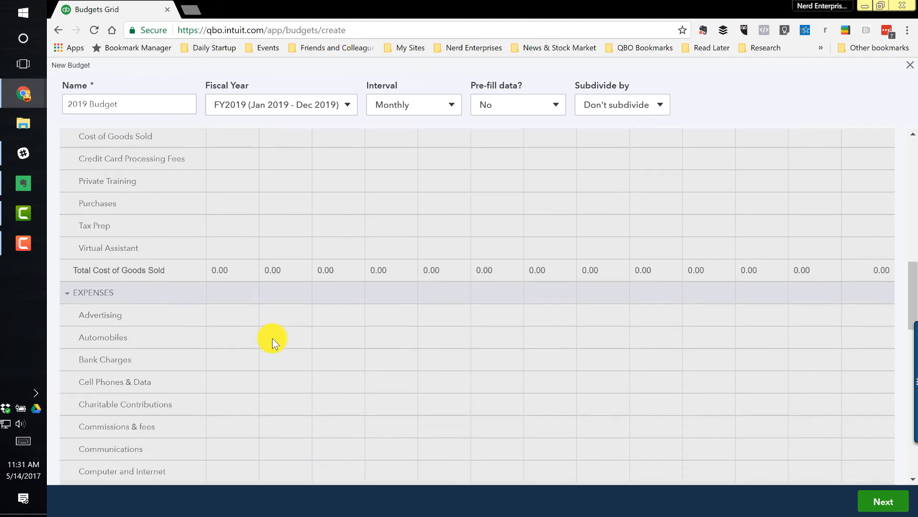
scroll("down", 3)
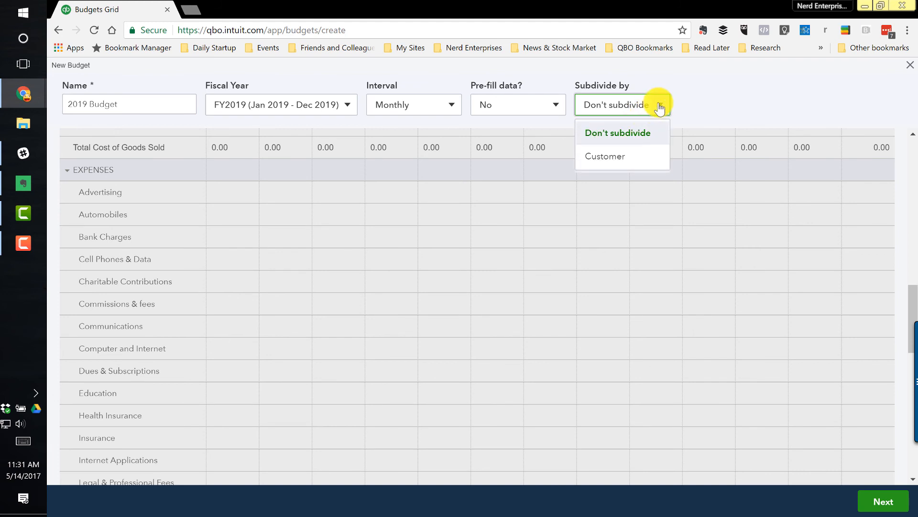
left_click(617, 132)
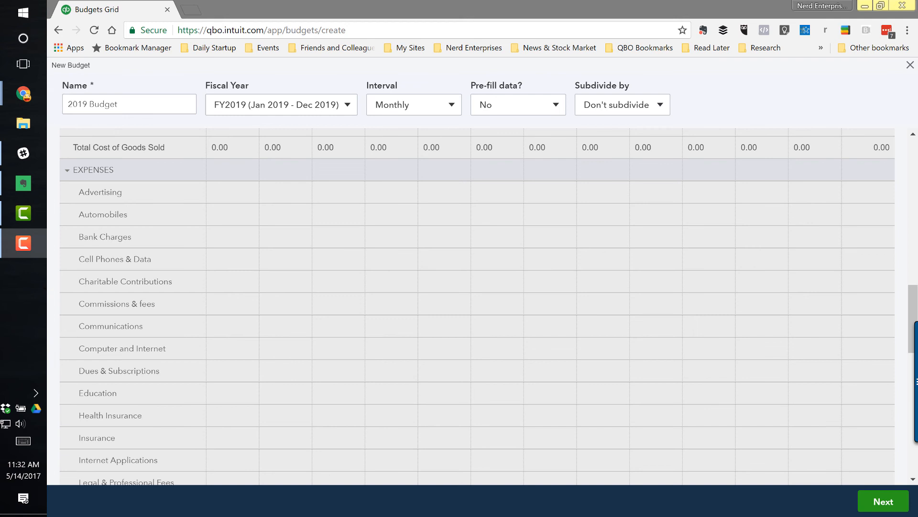
mouse_move(486, 85)
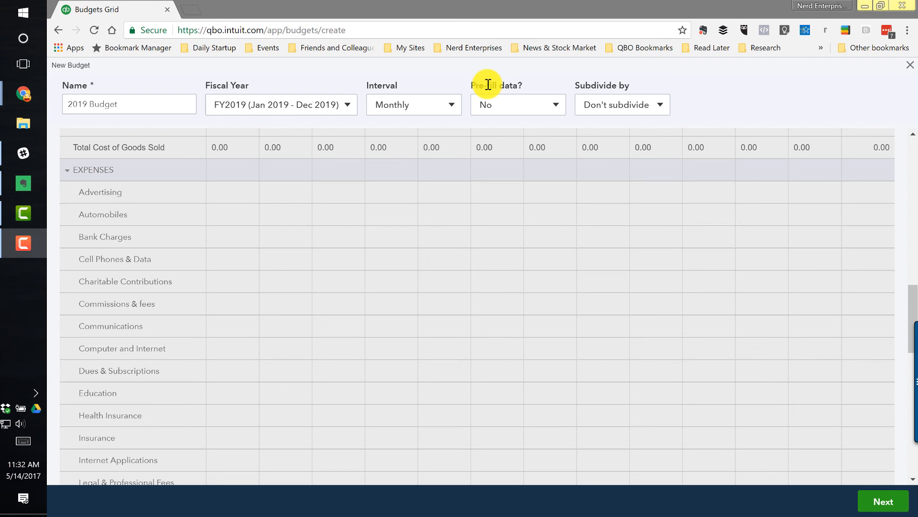
mouse_move(910, 66)
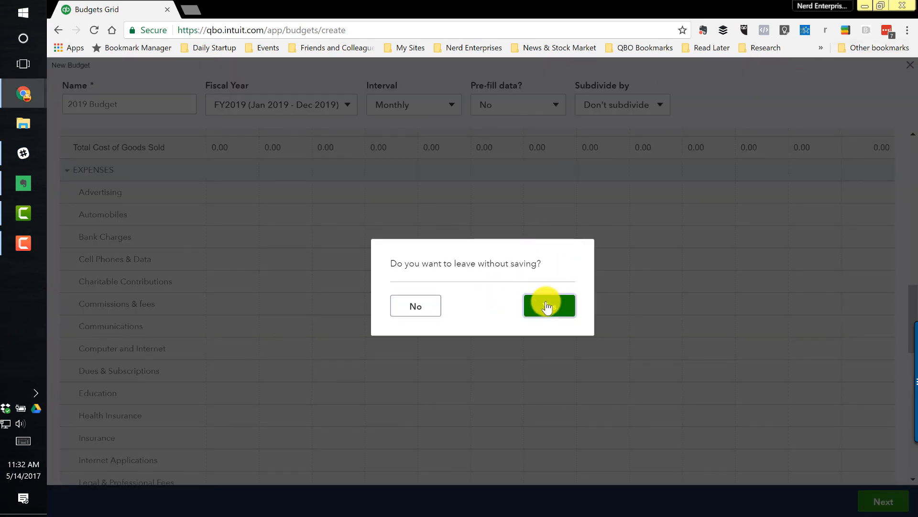
Leave the 2019 Budget unsaved and start editing the existing 2017 Budget.
left_click(549, 305)
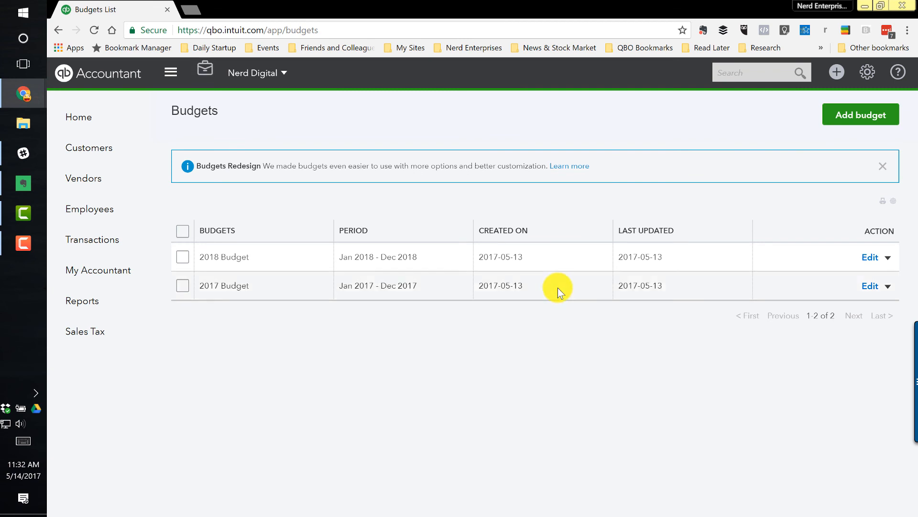
mouse_move(560, 268)
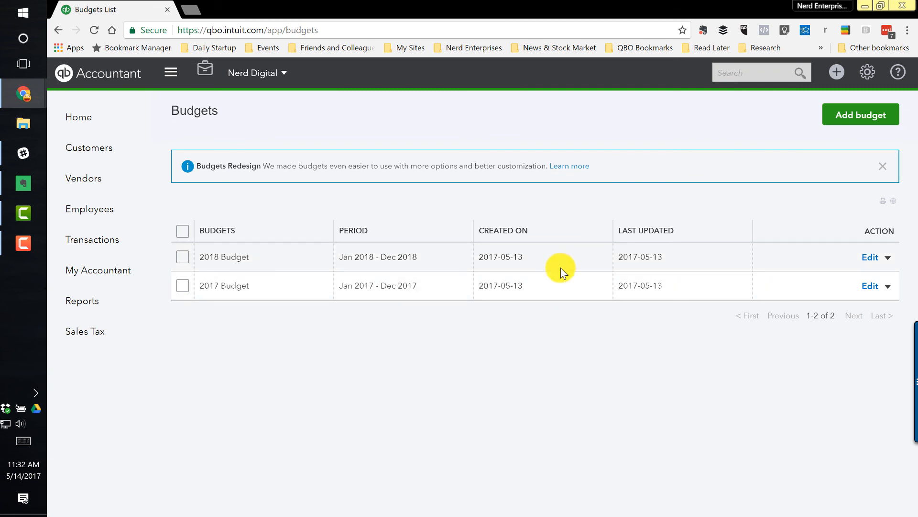
mouse_move(870, 258)
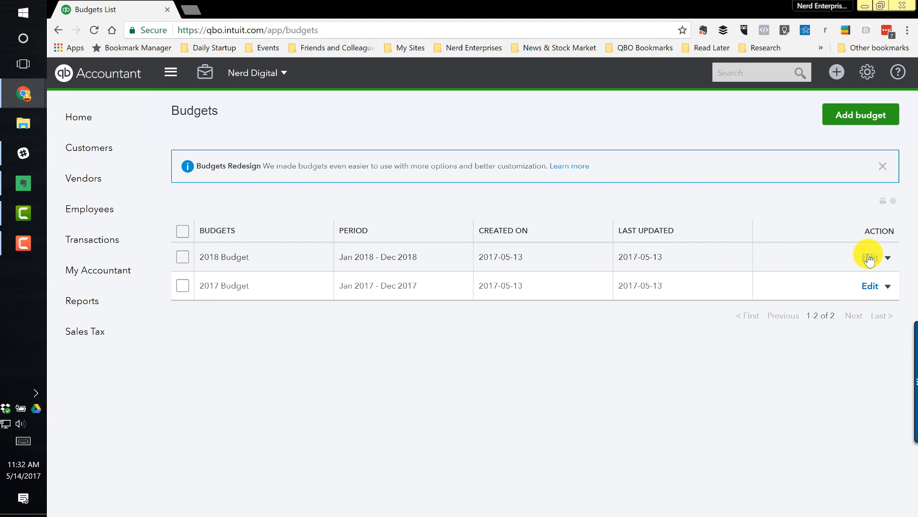
mouse_move(867, 296)
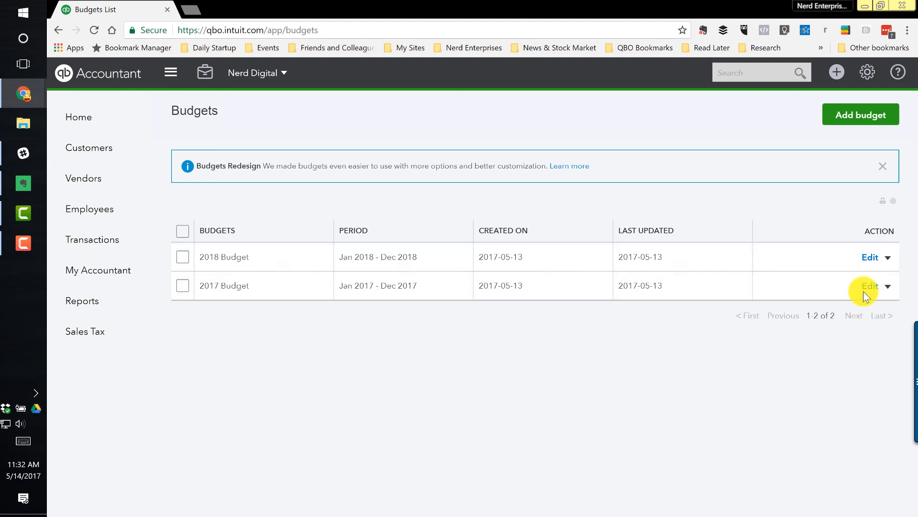
left_click(870, 286)
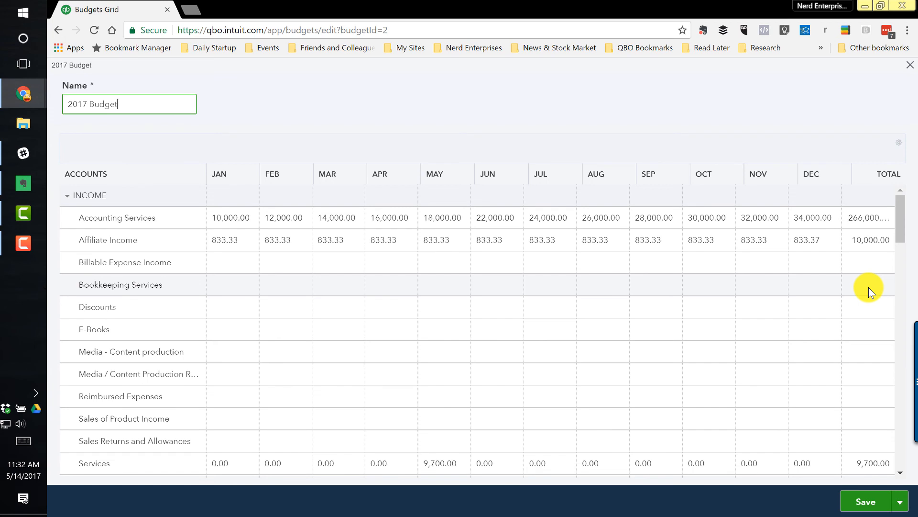
mouse_move(287, 252)
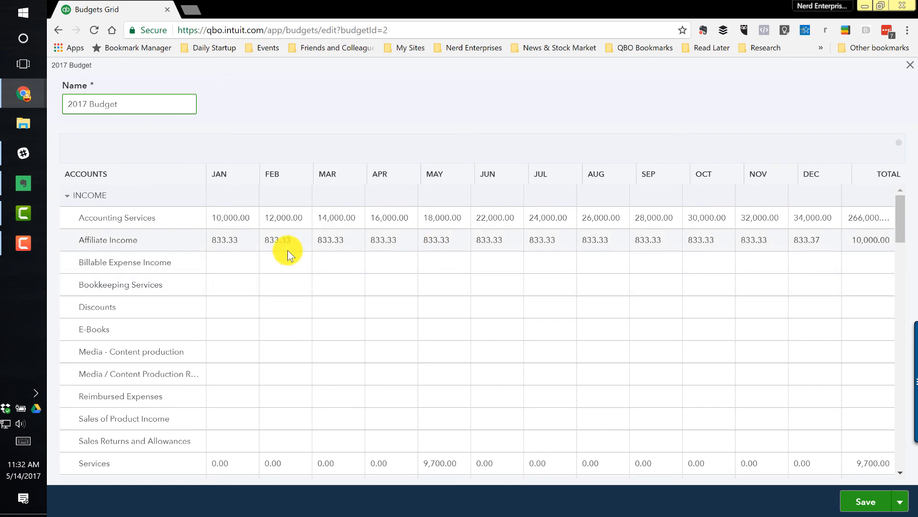
Select Bookkeeping Services, then make Training Services the row being edited.
left_click(232, 288)
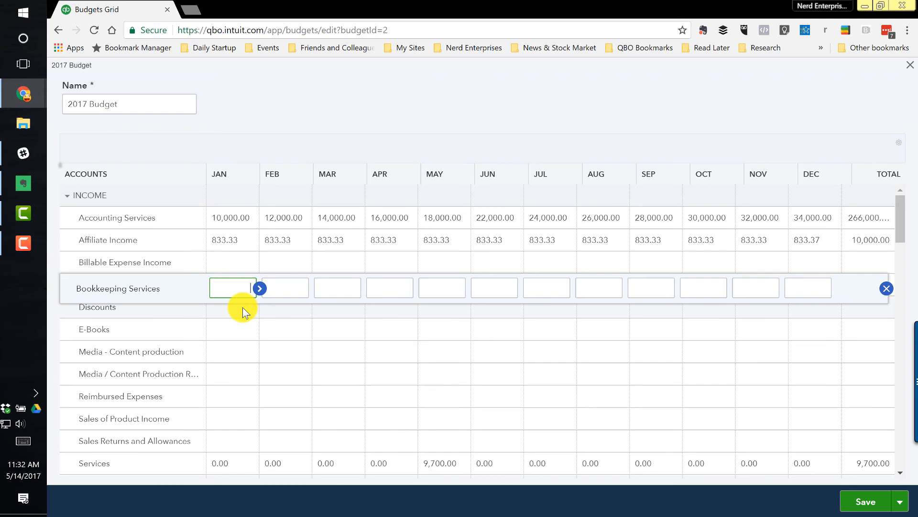
scroll("down", 3)
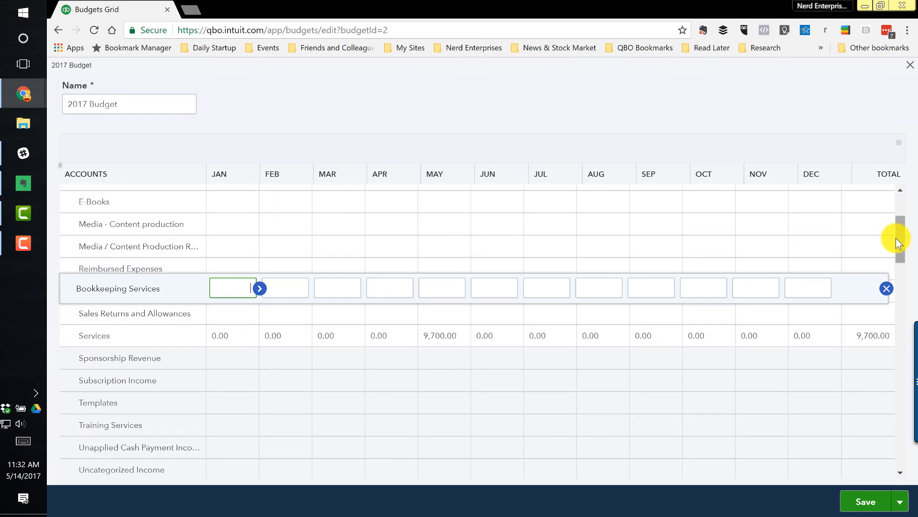
scroll("down", 3)
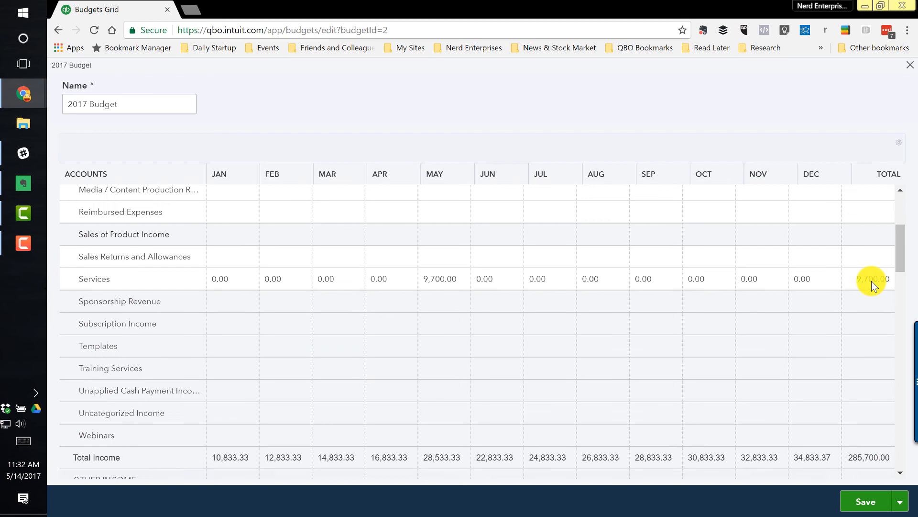
scroll("down", 3)
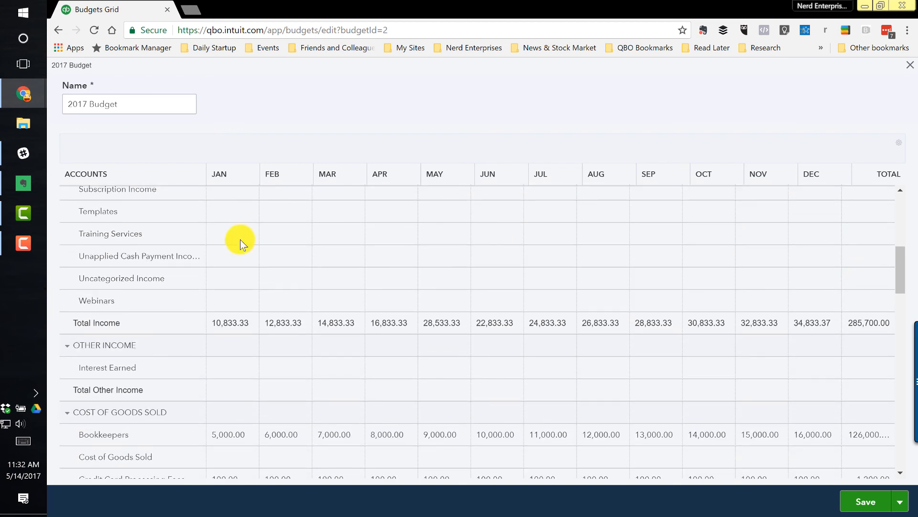
left_click(232, 237)
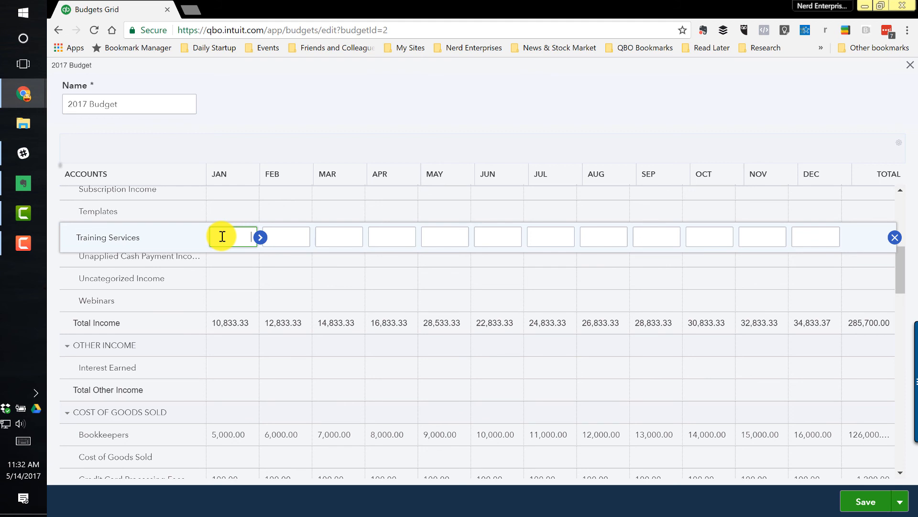
Enter 1500 for January and 2000 for April, autofilling to a 22,500 yearly total.
type("1500")
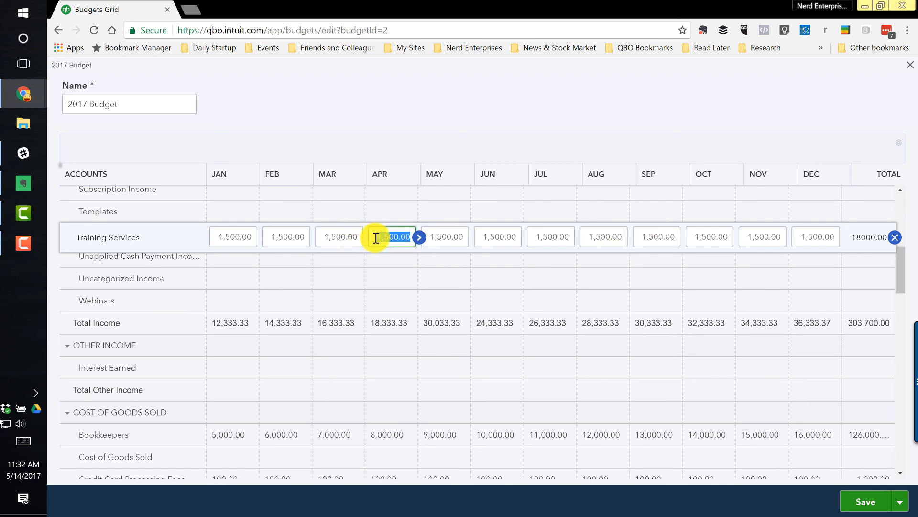
type("2000")
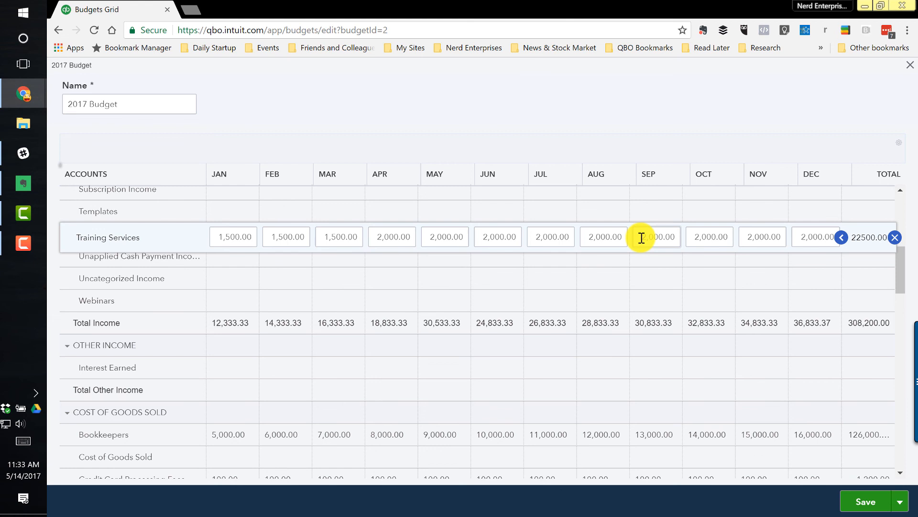
mouse_move(648, 224)
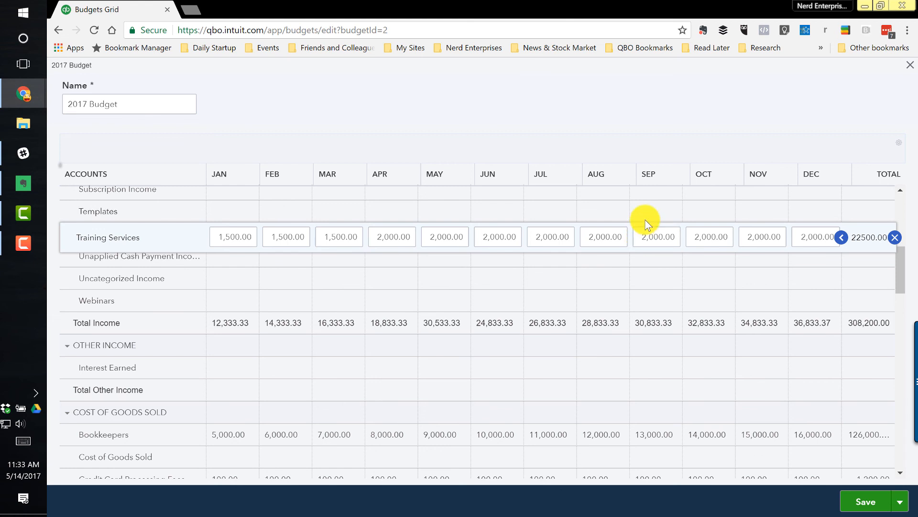
mouse_move(646, 220)
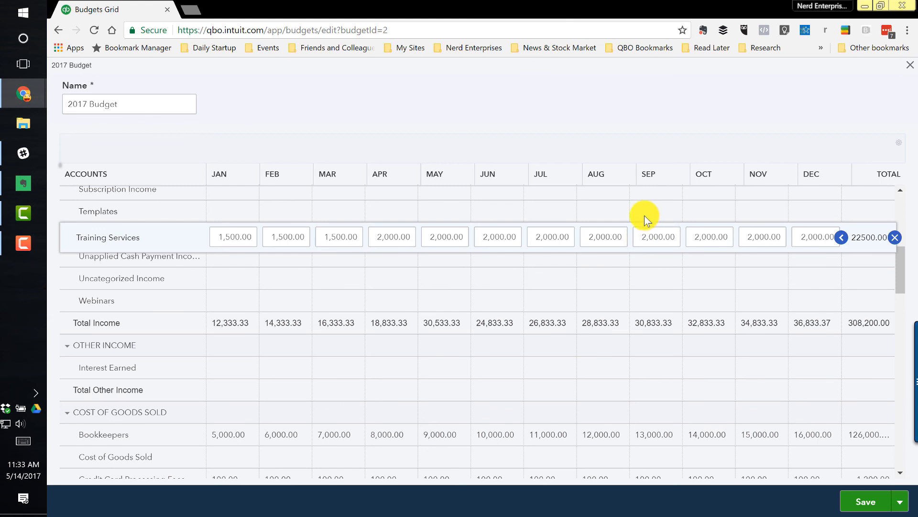
mouse_move(444, 246)
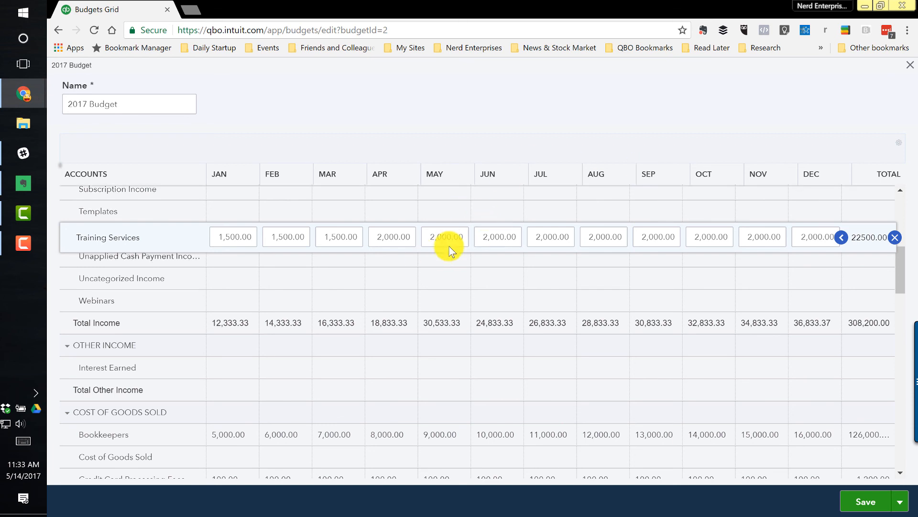
Revisit Training Services month cells, re-entering 1500 and stepping between August and July.
left_click(549, 237)
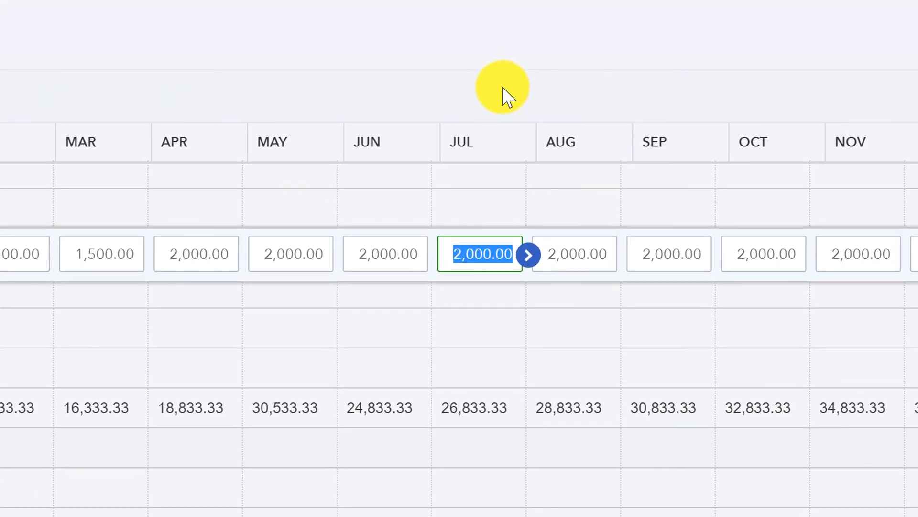
type("1500")
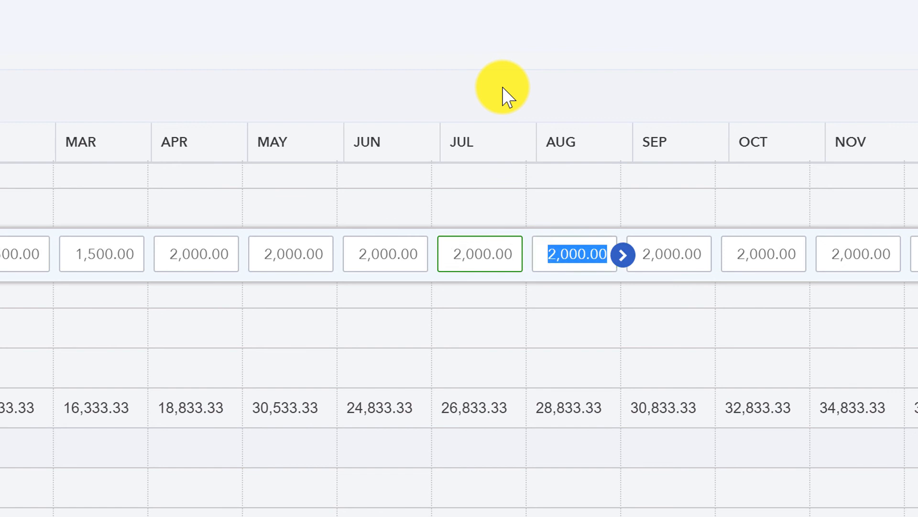
left_click(480, 253)
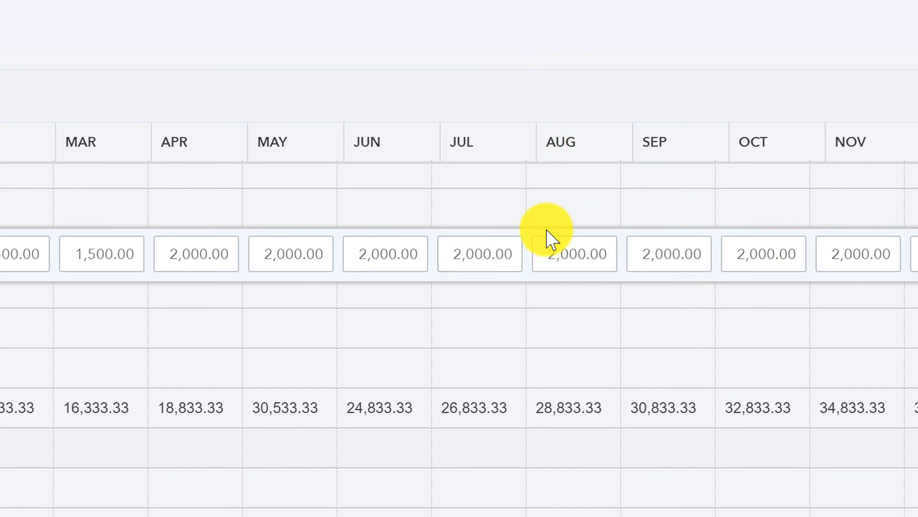
left_click(479, 254)
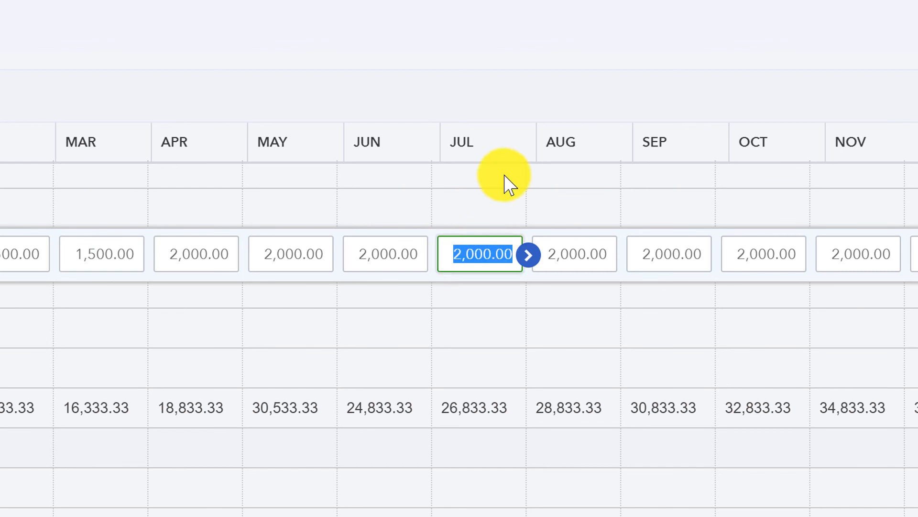
mouse_move(385, 253)
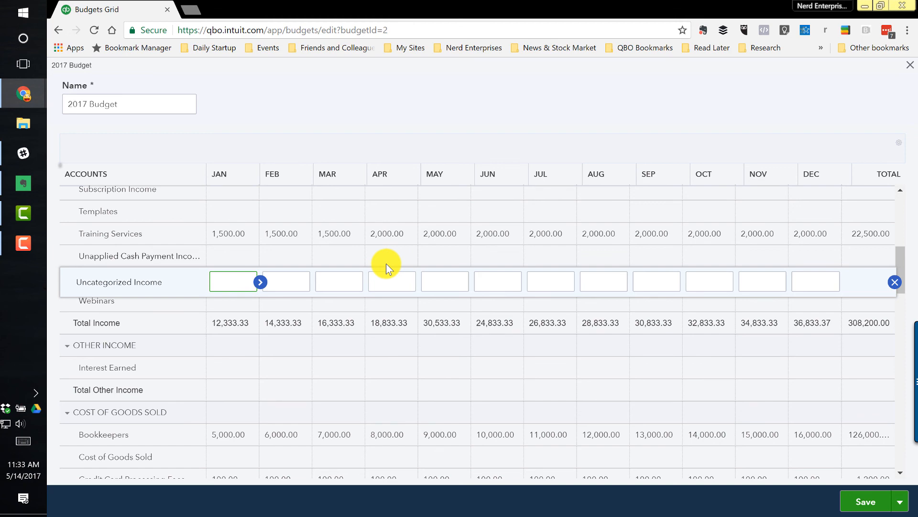
mouse_move(786, 94)
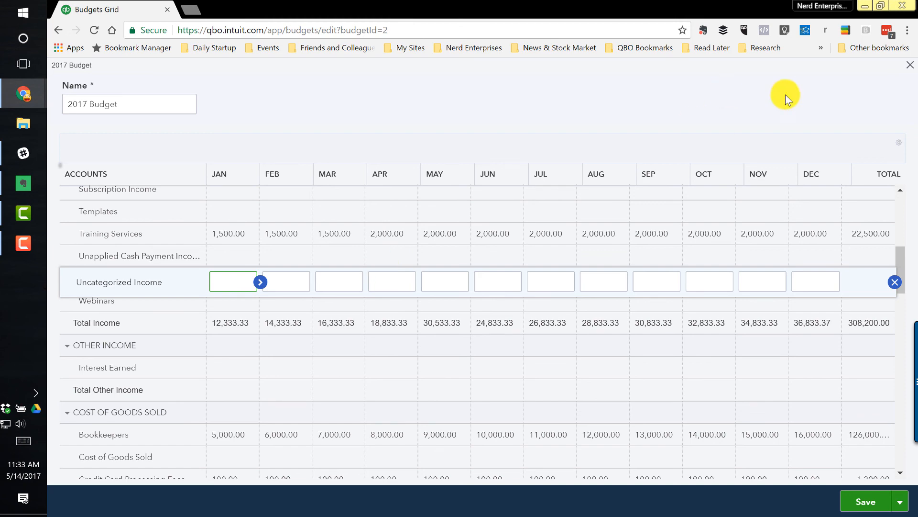
View the budget by year and commit a 10,000 annual amount for E-Books.
left_click(900, 142)
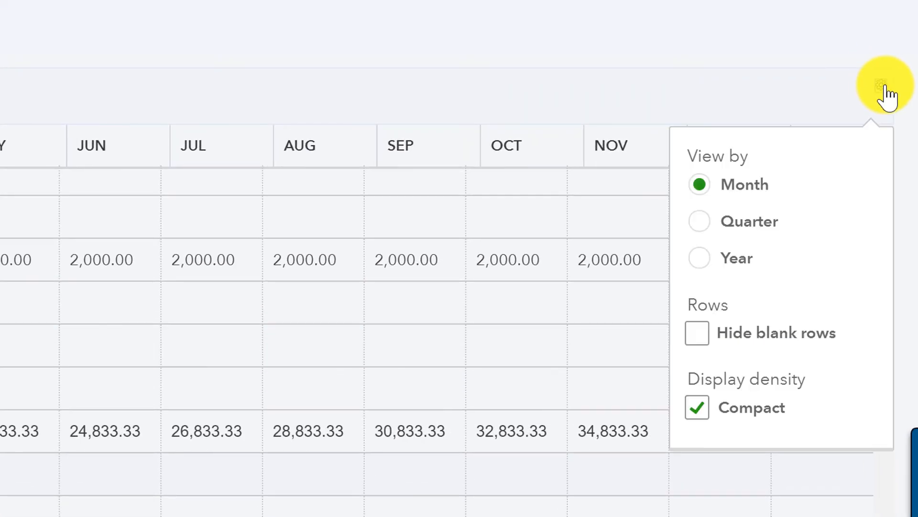
mouse_move(709, 260)
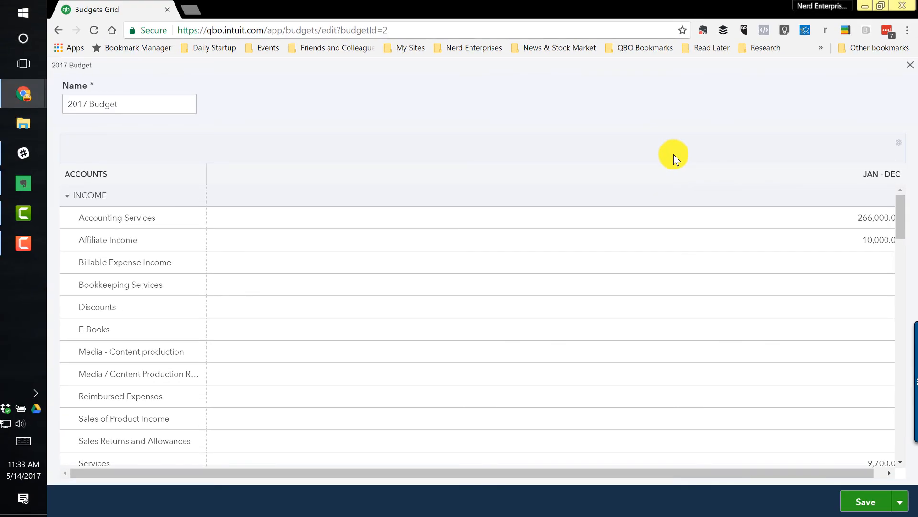
mouse_move(82, 292)
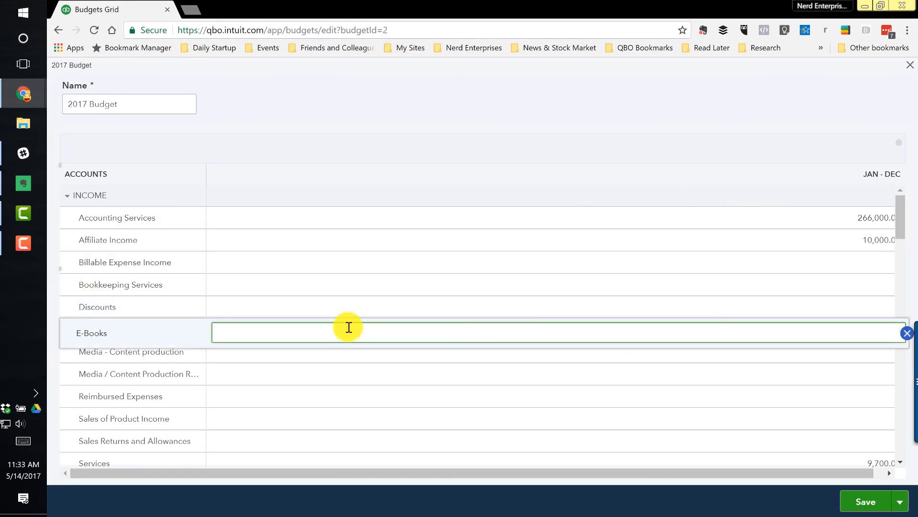
mouse_move(292, 333)
type("10,000")
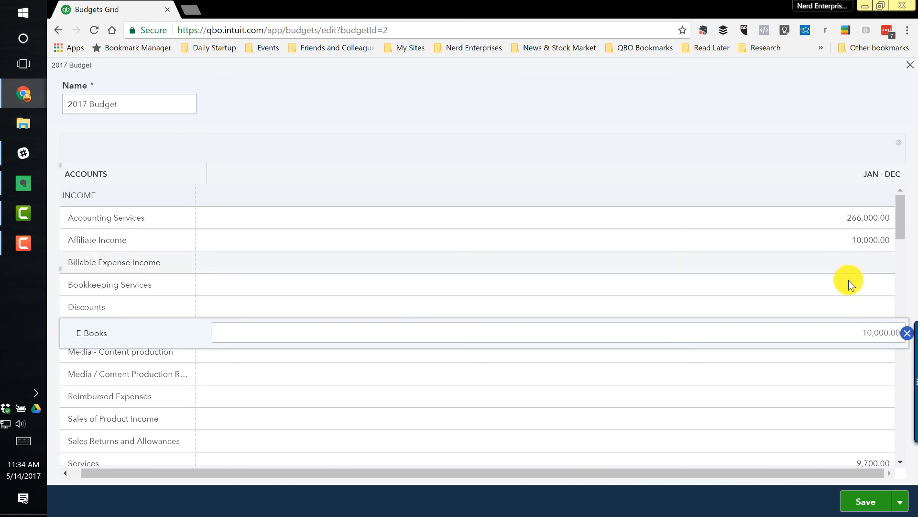
mouse_move(853, 296)
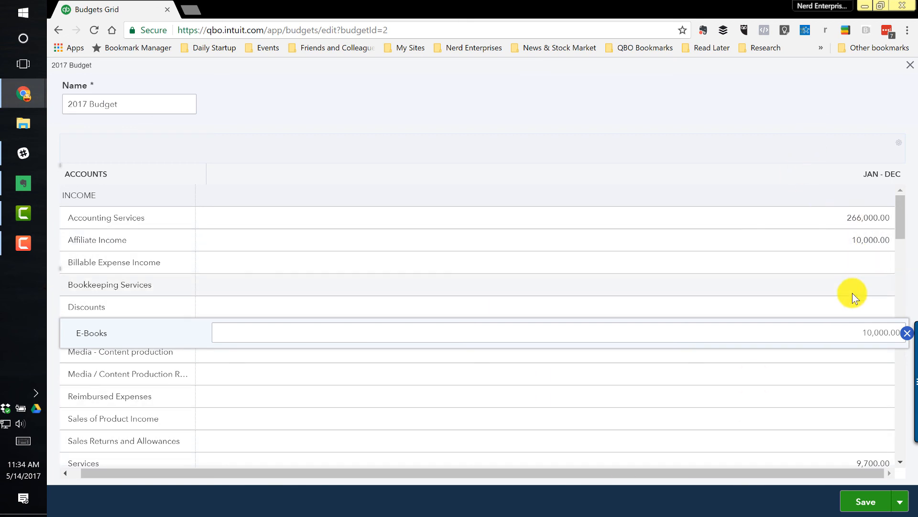
left_click(527, 221)
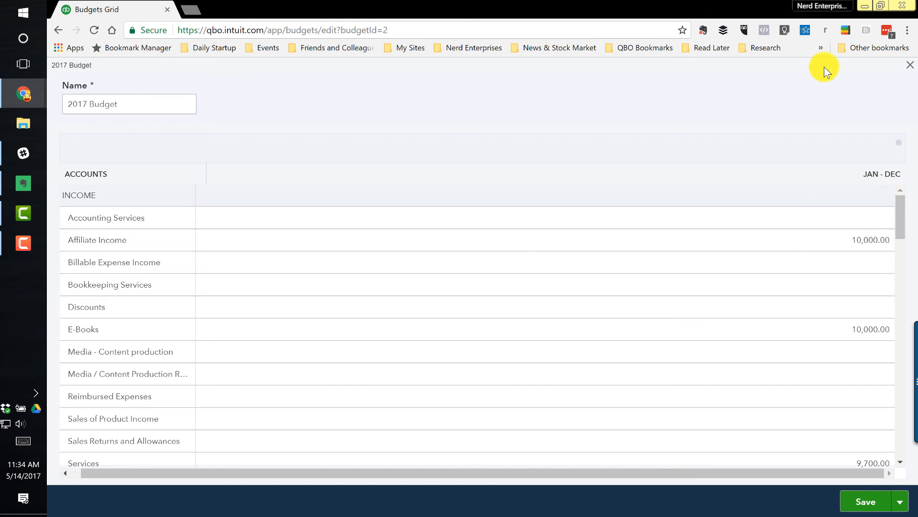
left_click(899, 143)
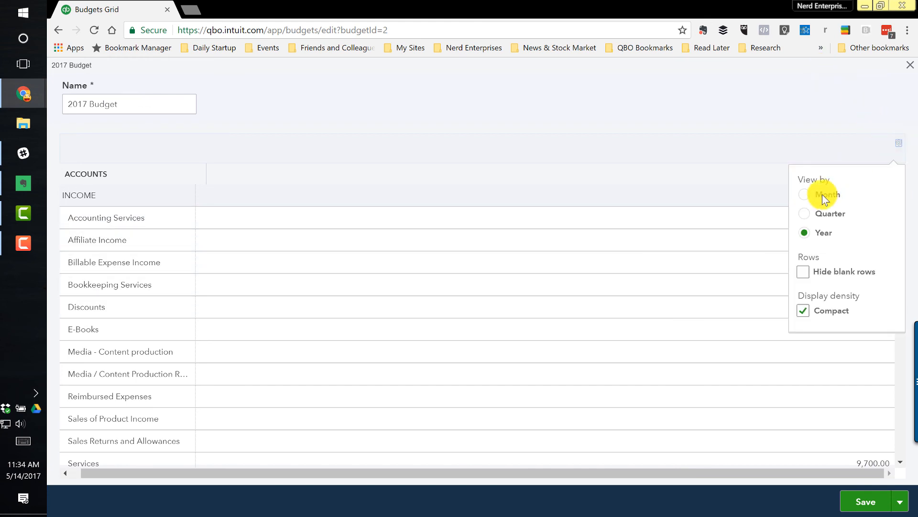
Return to monthly view, where E-Books shows 833.33 a month and 833.37 in December.
left_click(805, 194)
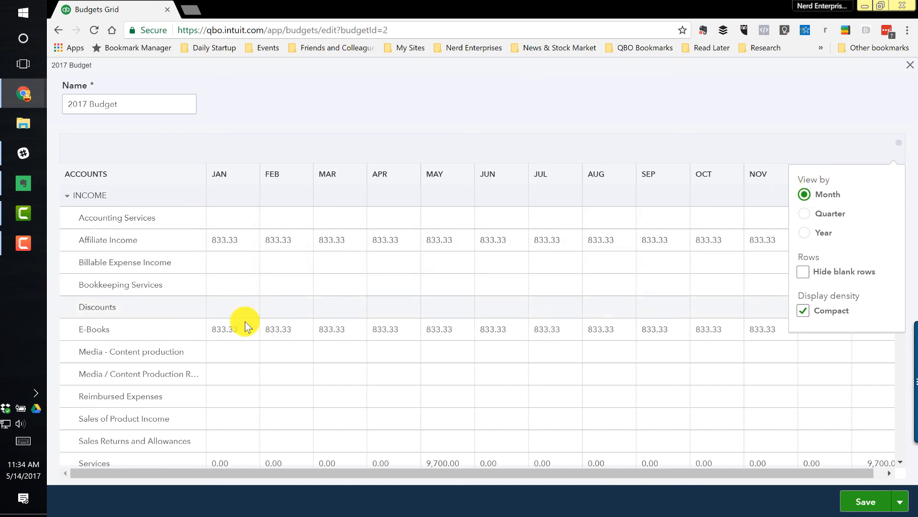
left_click(232, 328)
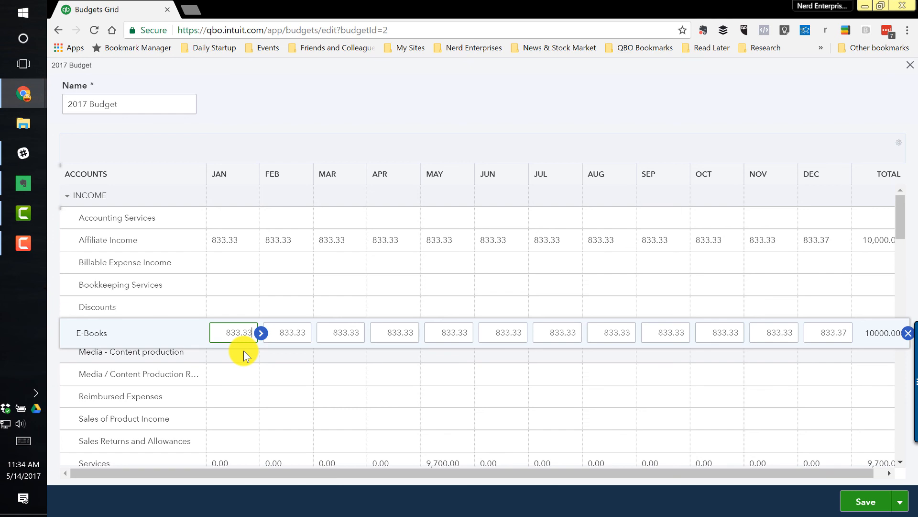
mouse_move(707, 166)
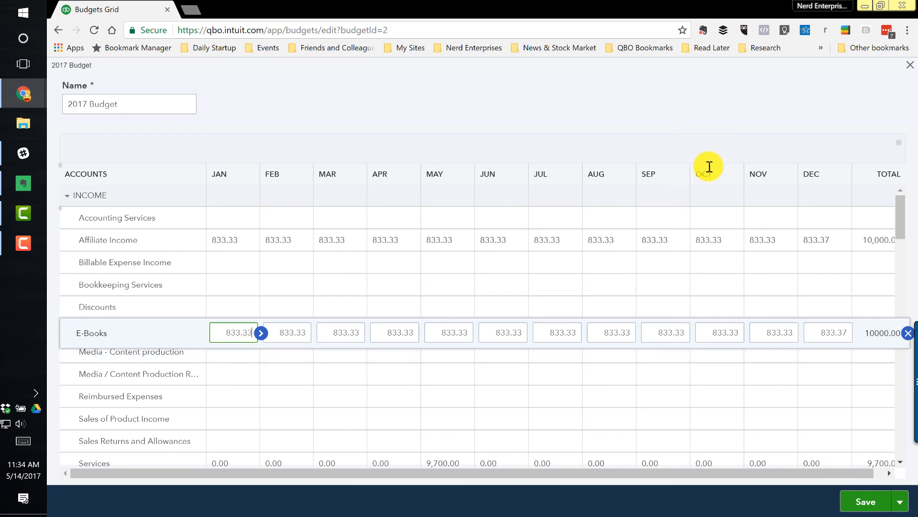
left_click(900, 142)
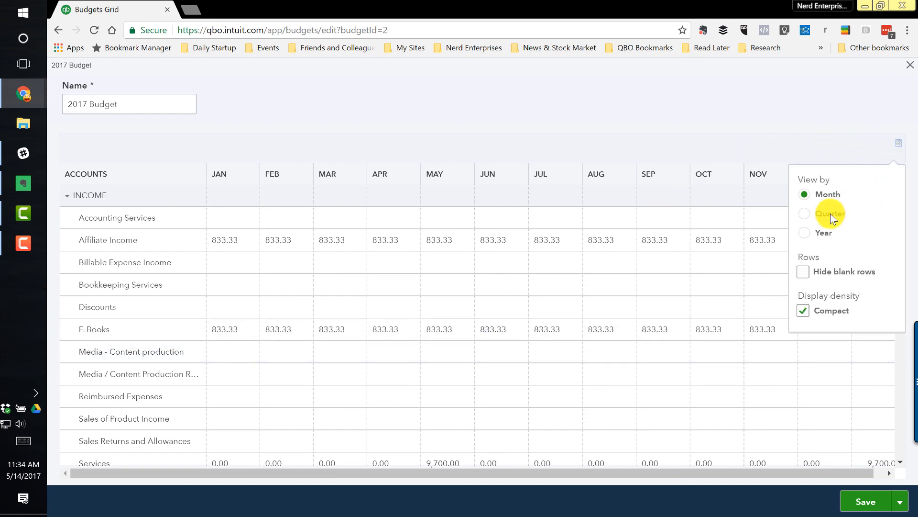
mouse_move(822, 233)
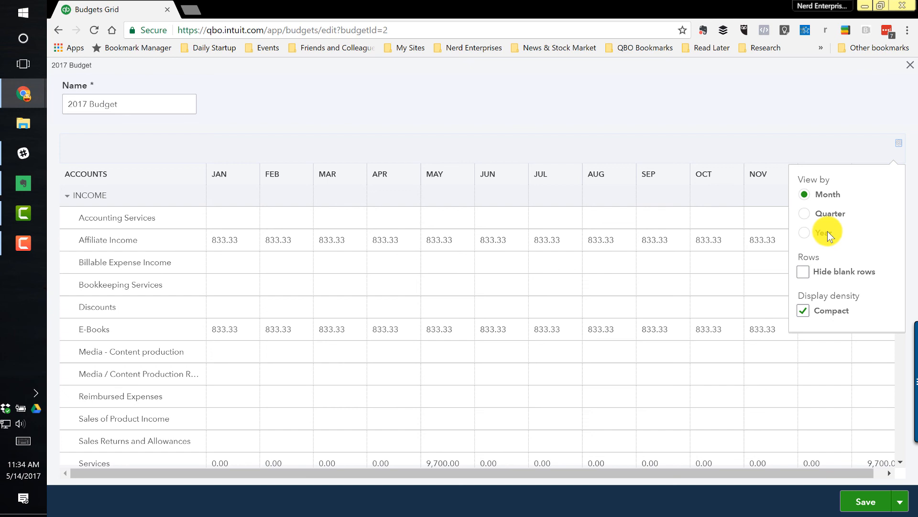
mouse_move(814, 271)
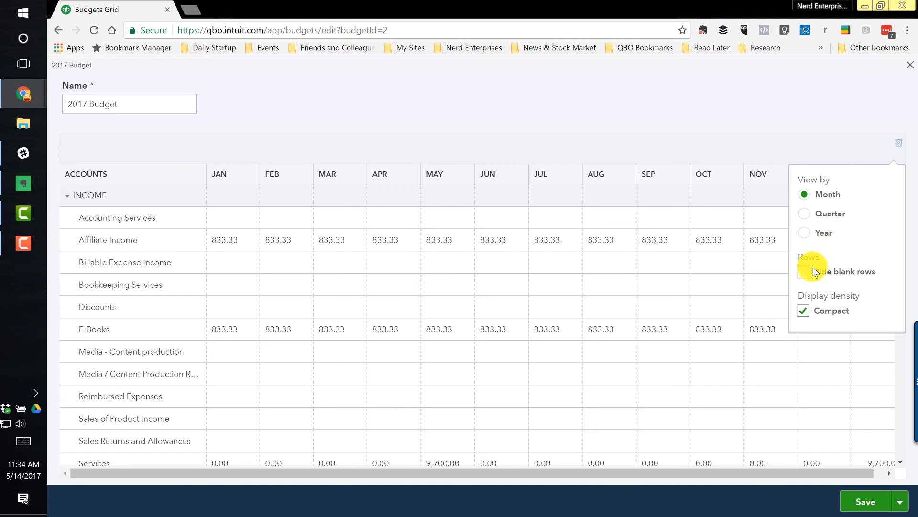
mouse_move(810, 277)
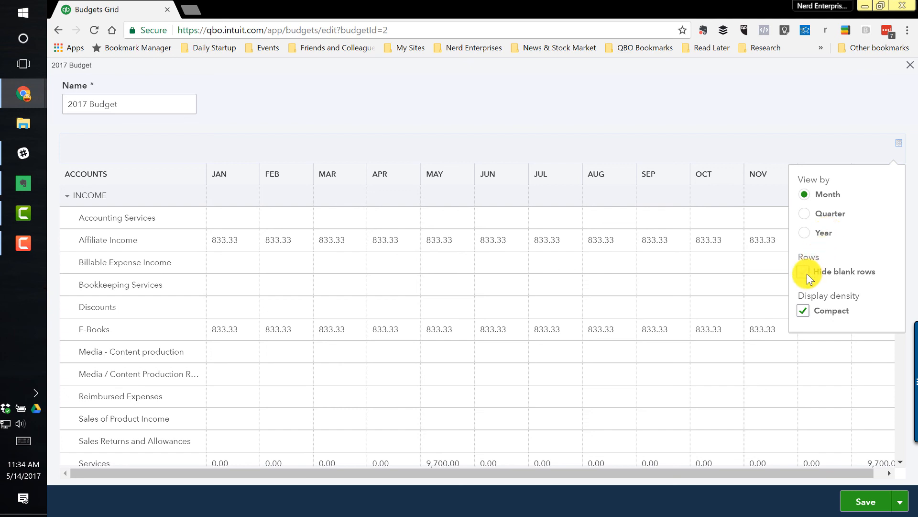
Turn Hide blank rows on and then off again so blank accounts show in the 2017 Budget.
left_click(802, 270)
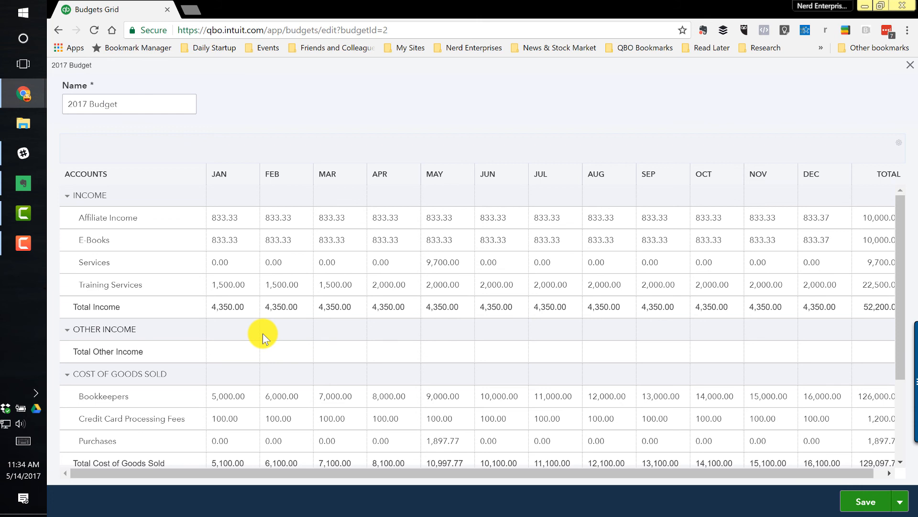
mouse_move(281, 334)
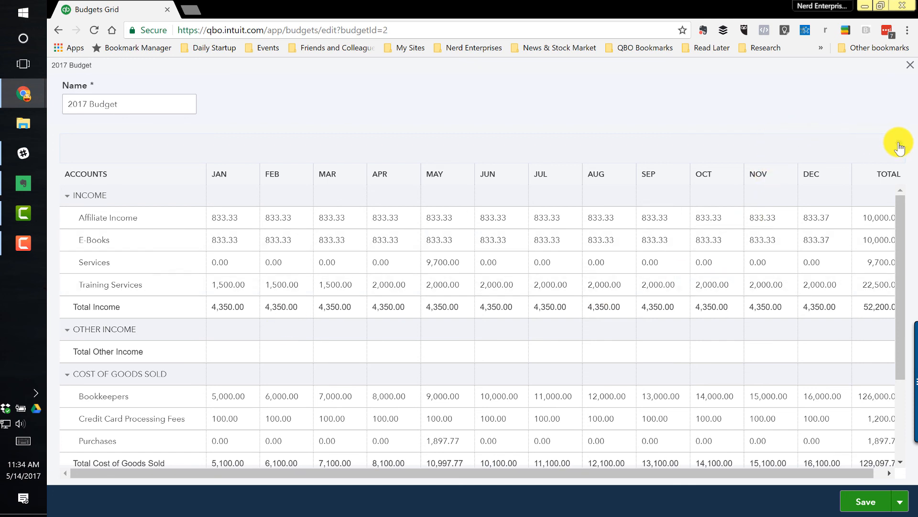
left_click(899, 142)
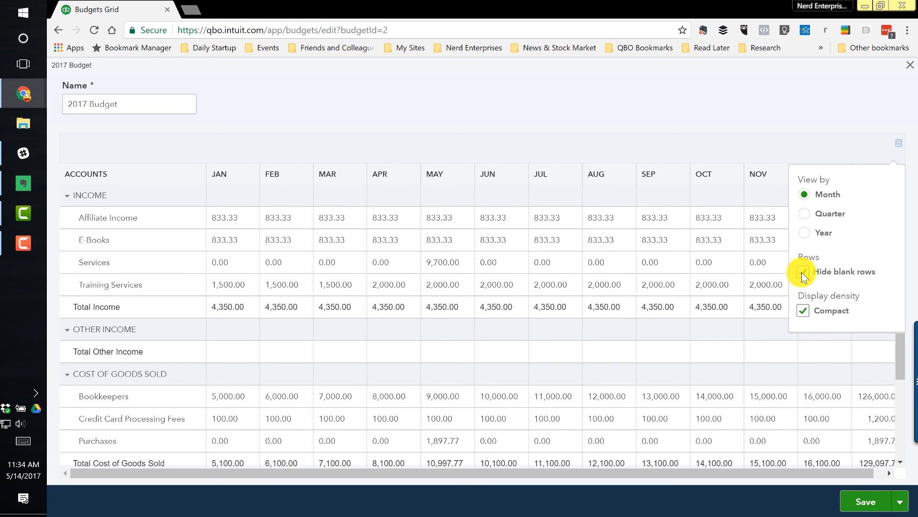
left_click(802, 270)
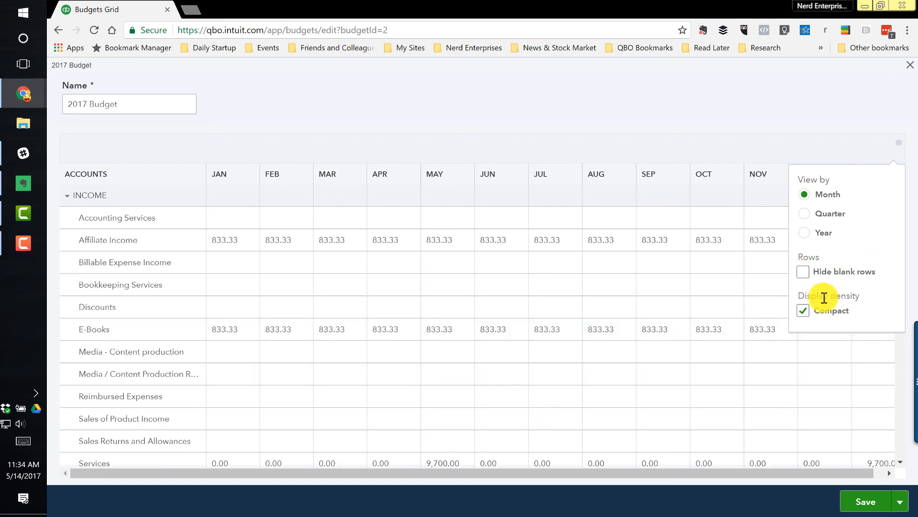
left_click(630, 100)
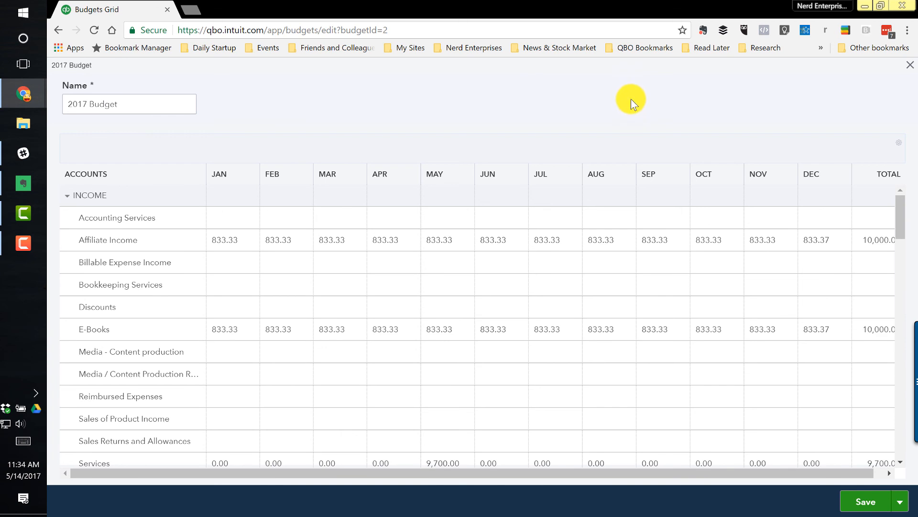
mouse_move(911, 64)
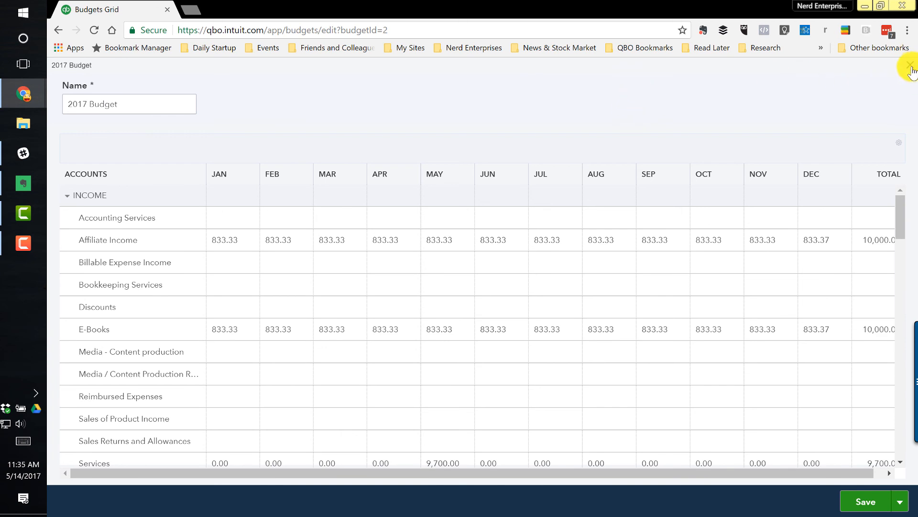
Leave the 2017 Budget editor without saving, returning to the budgets list.
left_click(909, 64)
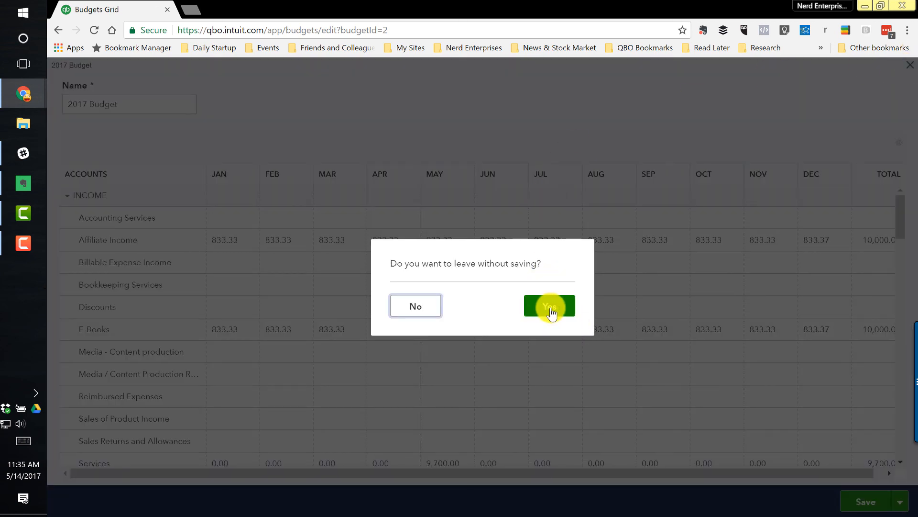
left_click(549, 306)
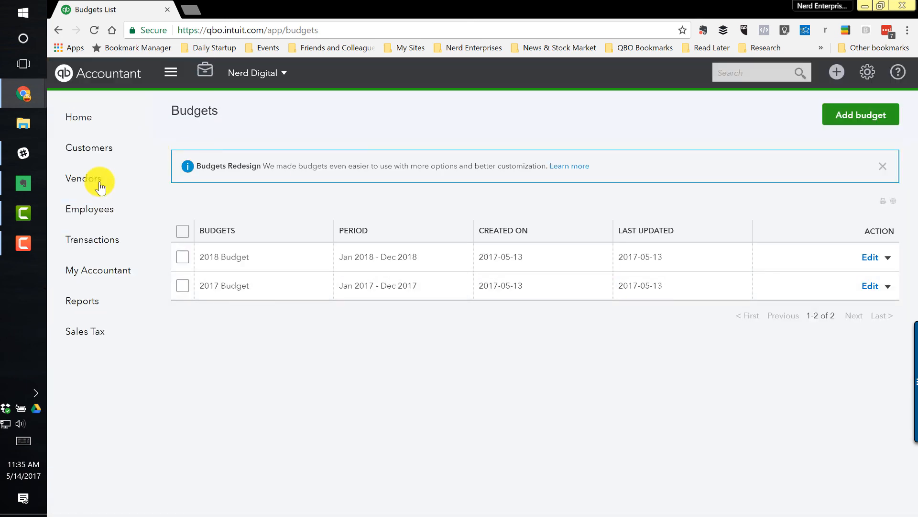
Go to Reports, All Reports, Business Overview and reach the budget reports.
left_click(82, 300)
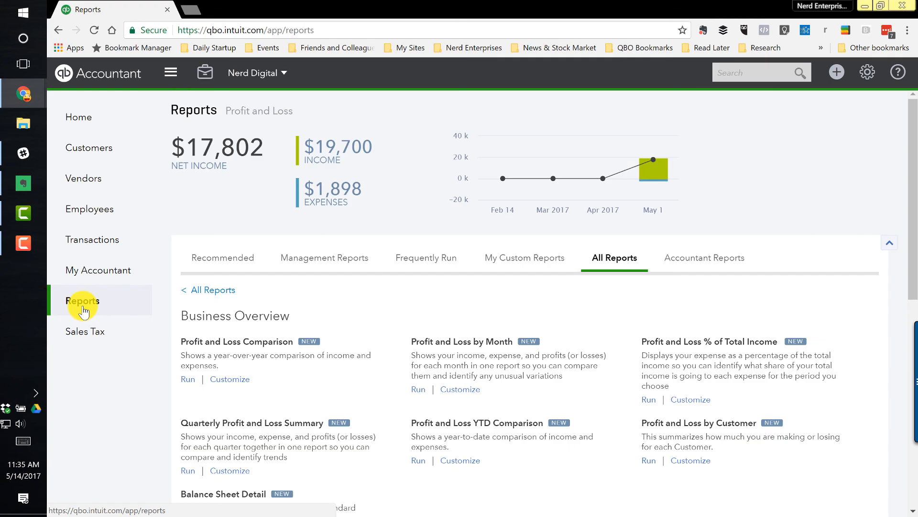
mouse_move(221, 289)
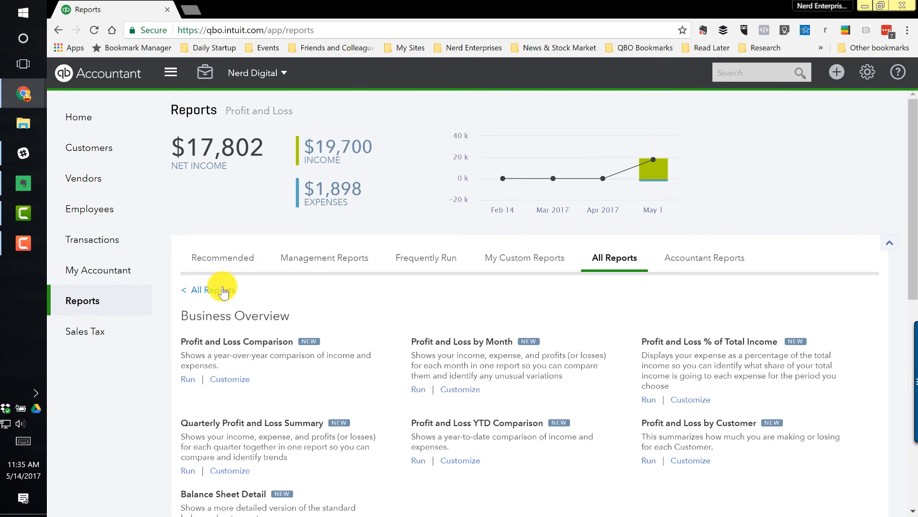
left_click(210, 289)
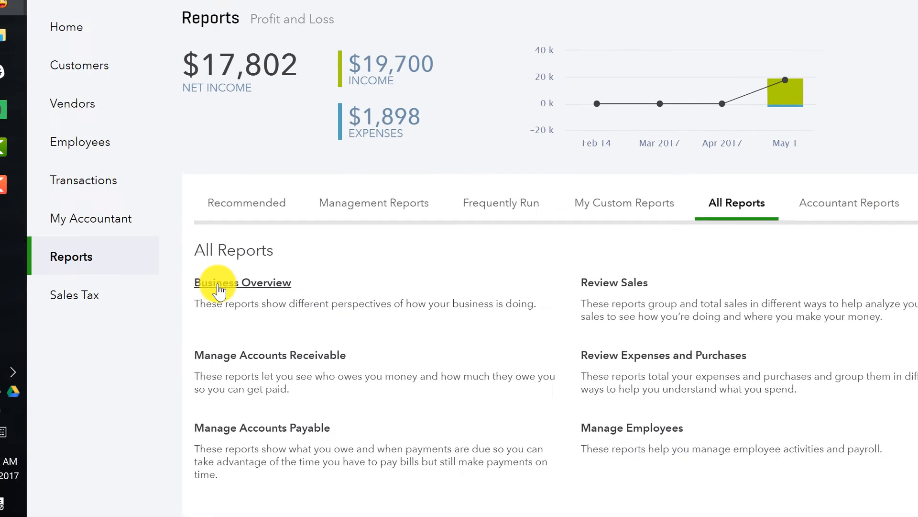
left_click(242, 281)
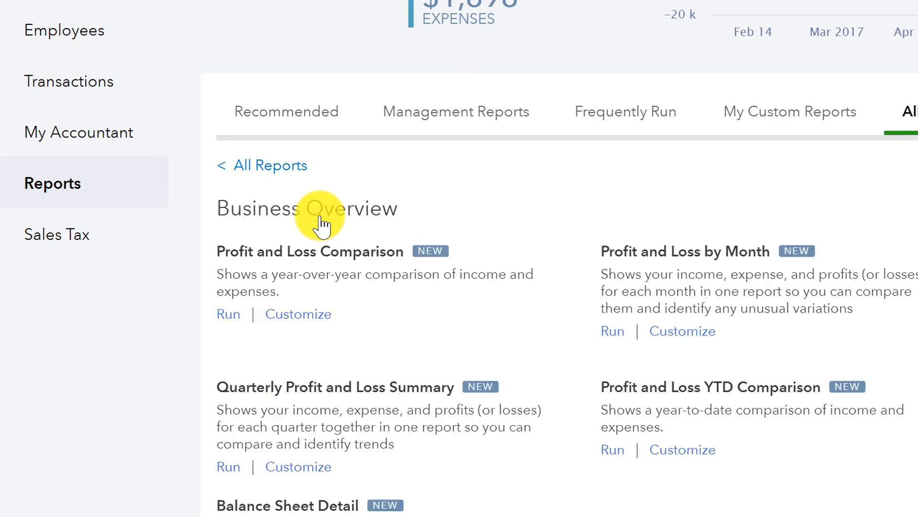
scroll("down", 3)
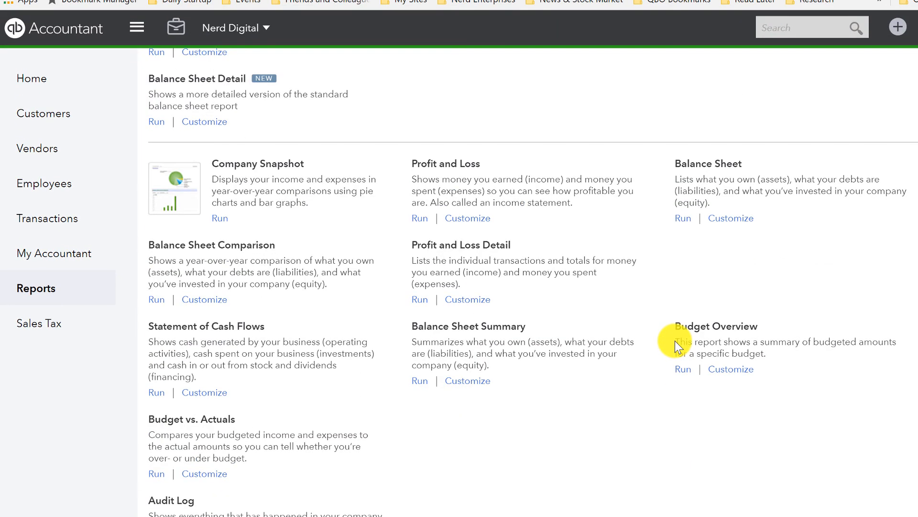
scroll("down", 3)
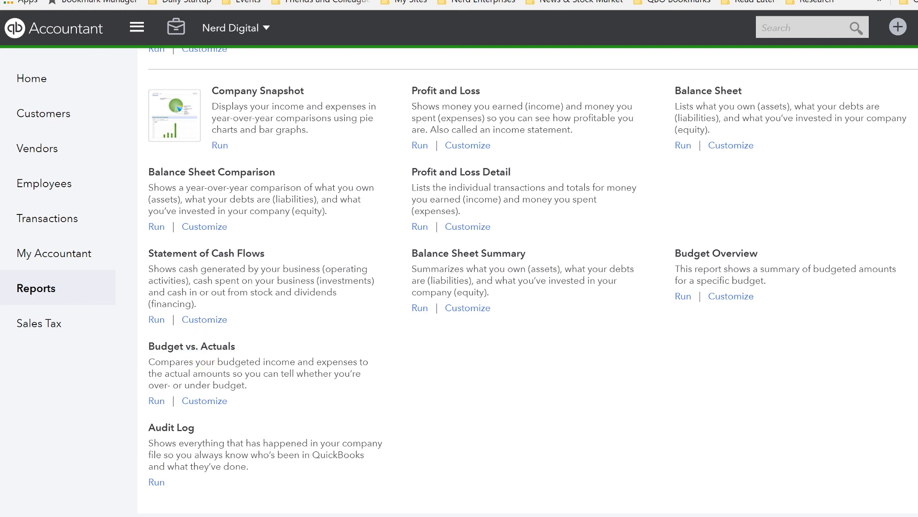
mouse_move(708, 256)
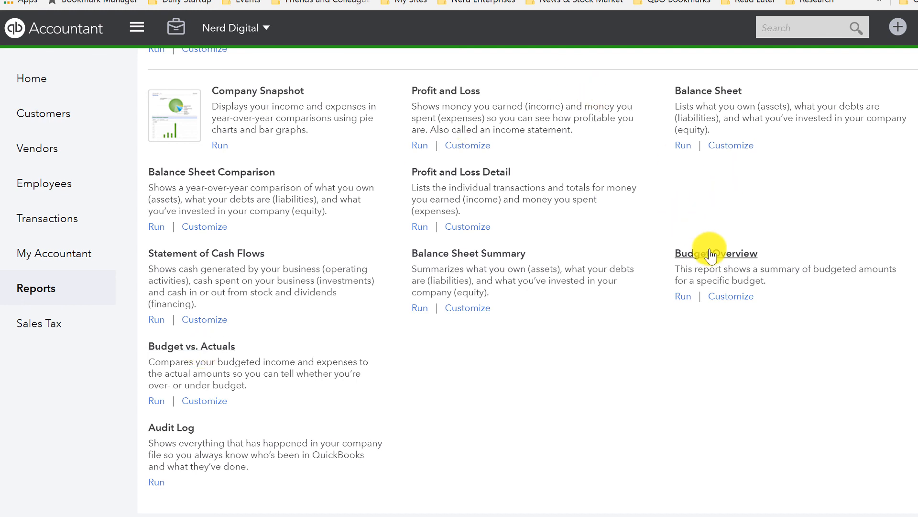
Run the Budget Overview report for the 2017 Budget and review its monthly figures.
left_click(716, 252)
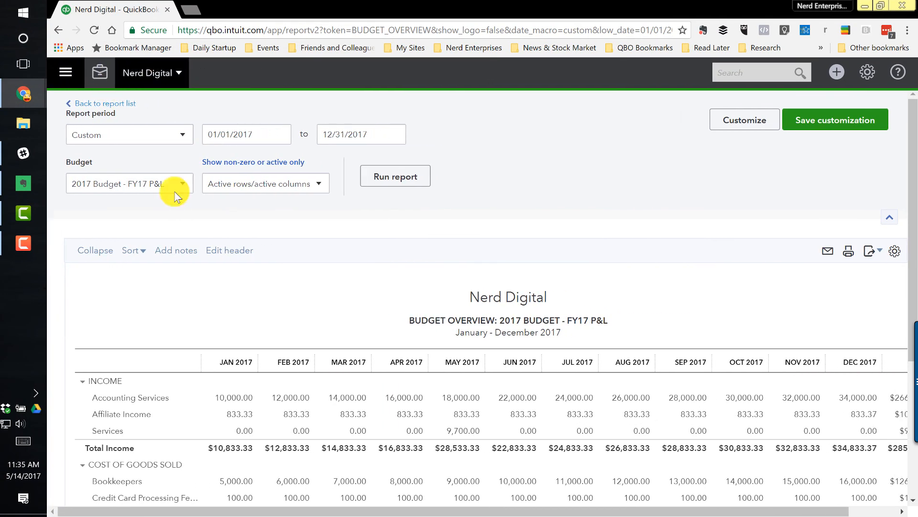
mouse_move(129, 187)
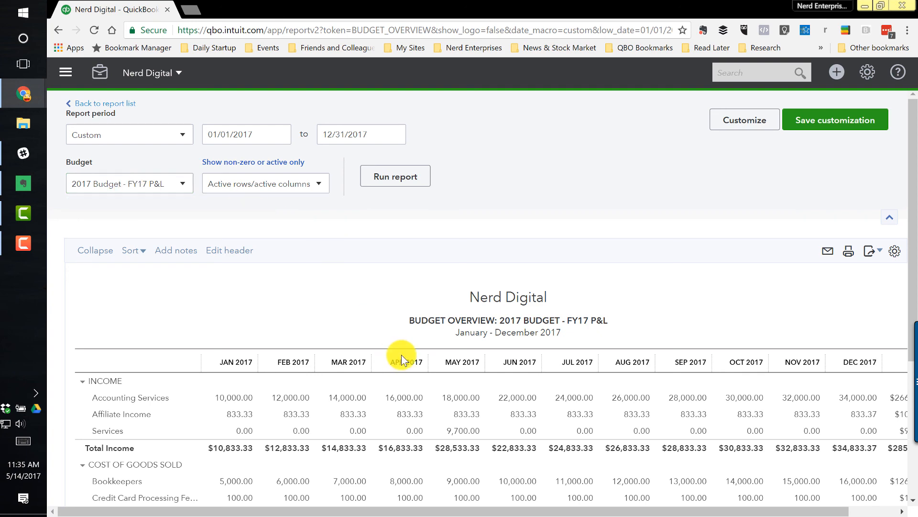
scroll("down", 3)
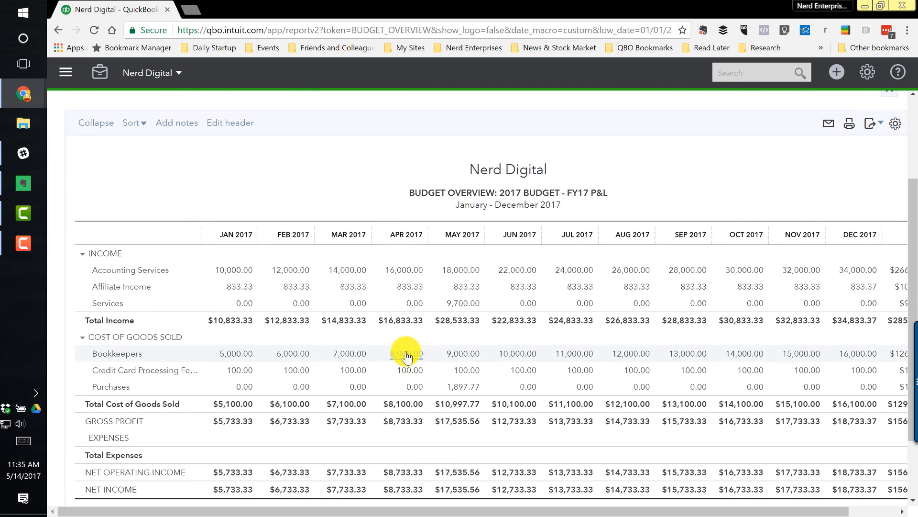
scroll("down", 3)
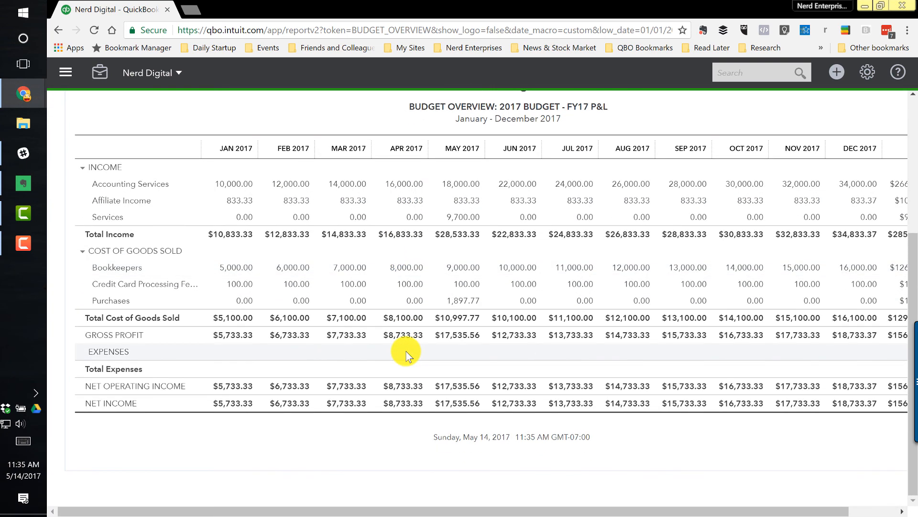
scroll("up", 3)
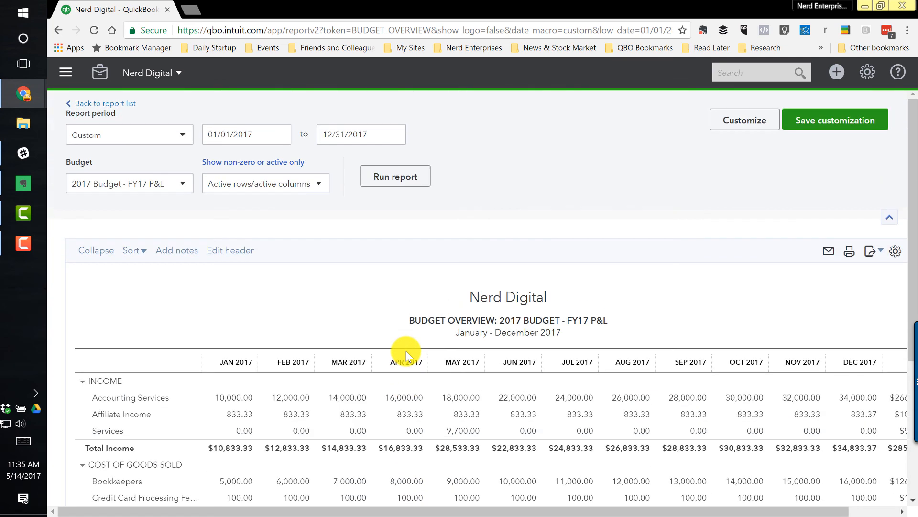
mouse_move(324, 159)
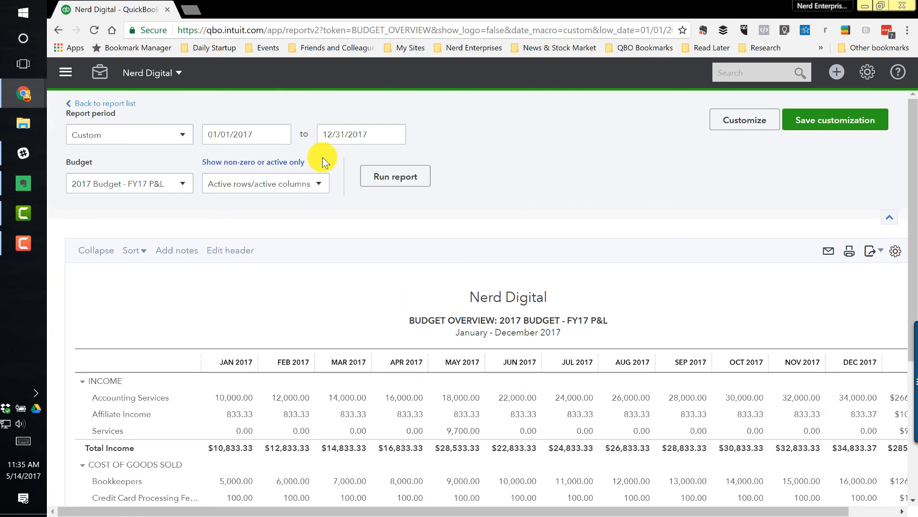
left_click(245, 133)
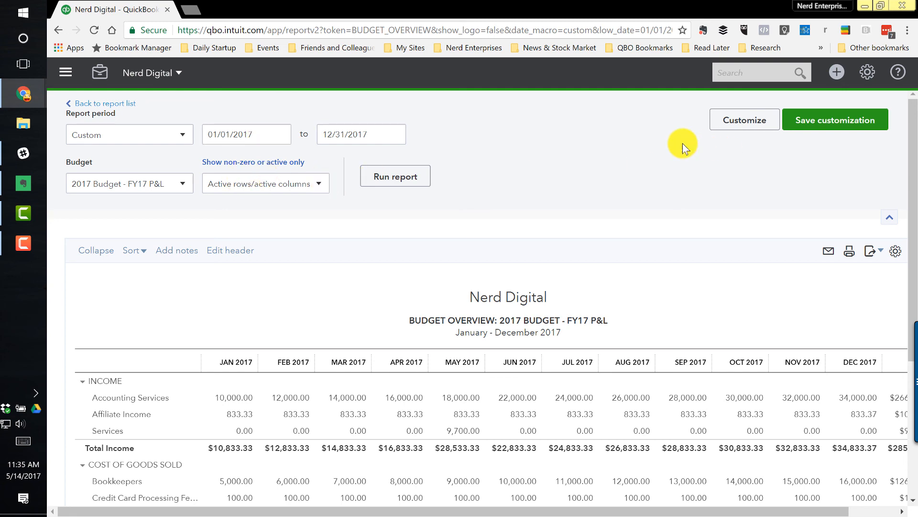
Customize Budget Overview to show Accounts vs. Total and rerun it.
left_click(744, 120)
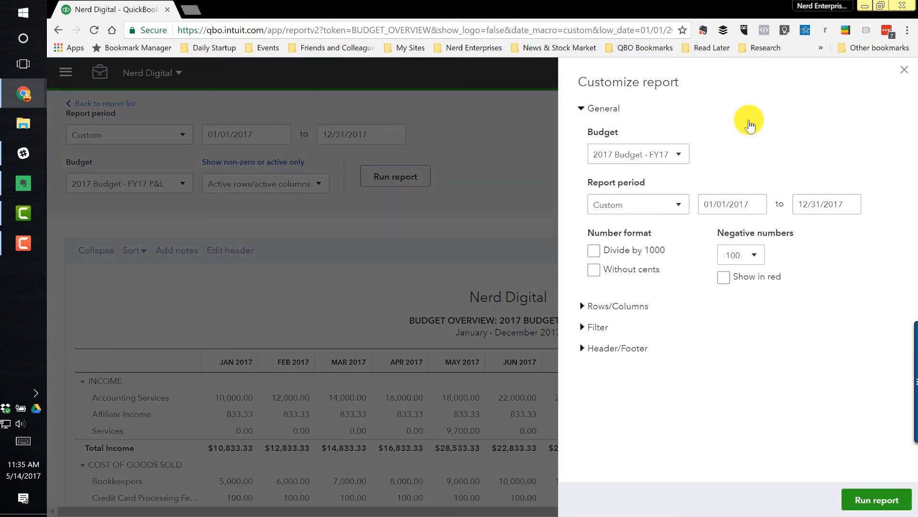
left_click(615, 305)
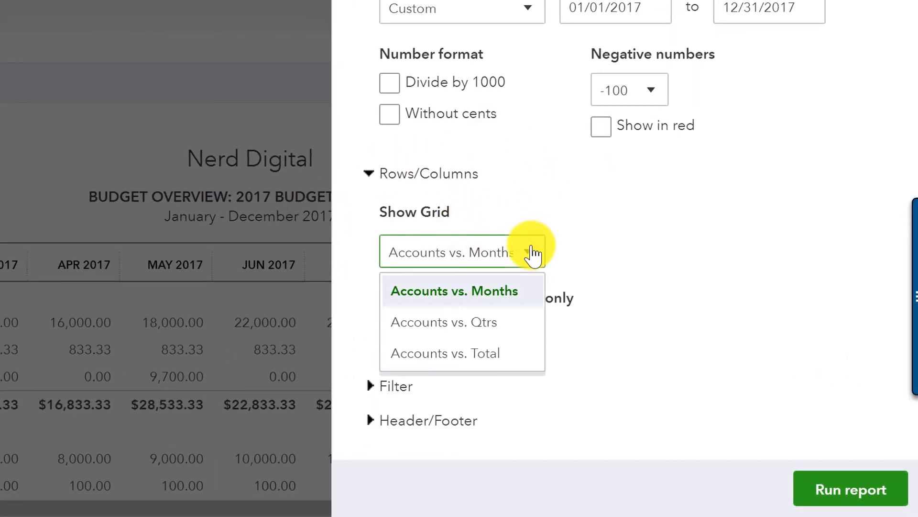
mouse_move(497, 325)
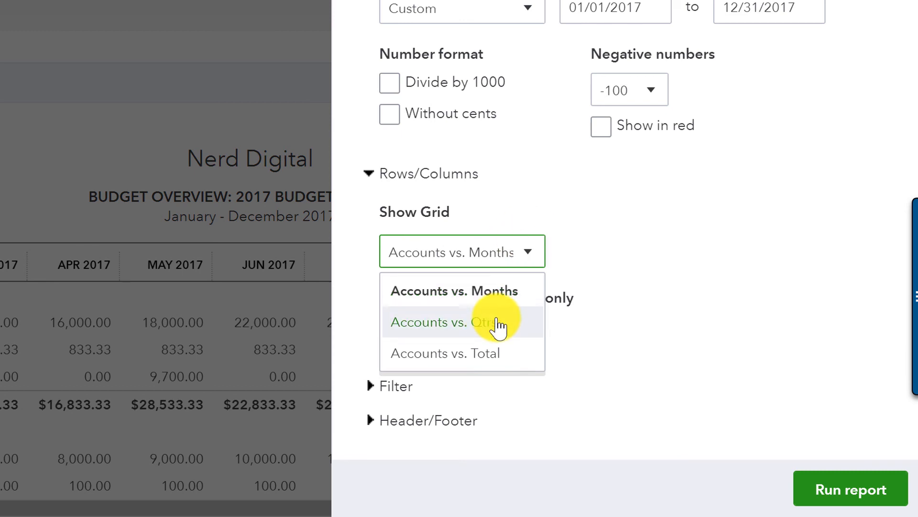
left_click(445, 353)
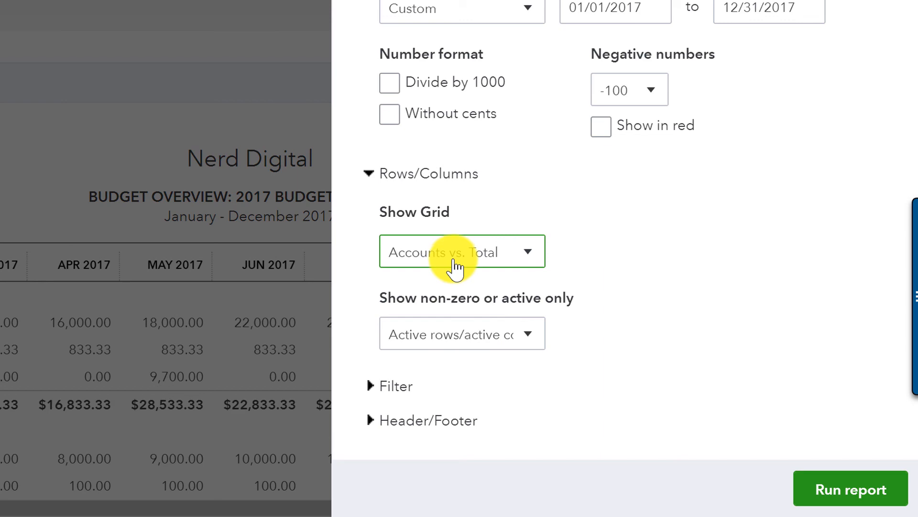
left_click(850, 489)
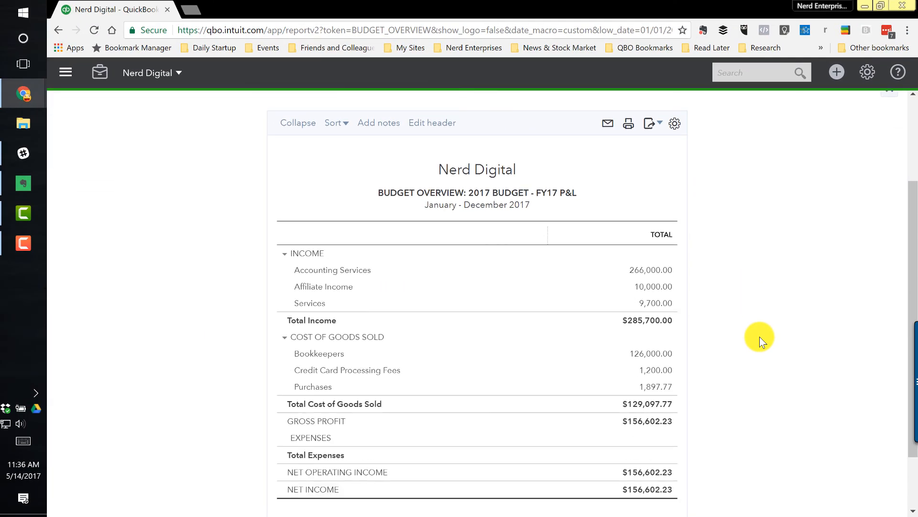
Reopen the Budget Overview customization to show the grid layout choices.
scroll("down", 3)
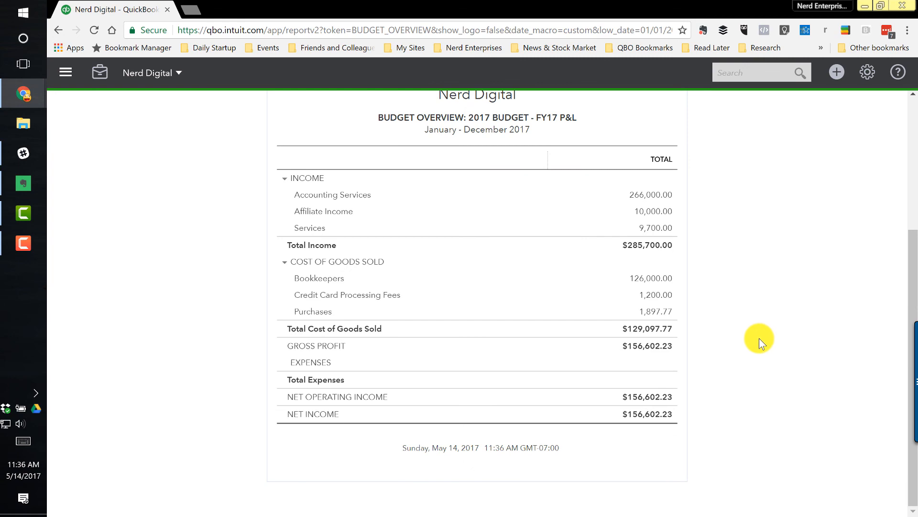
left_click(745, 119)
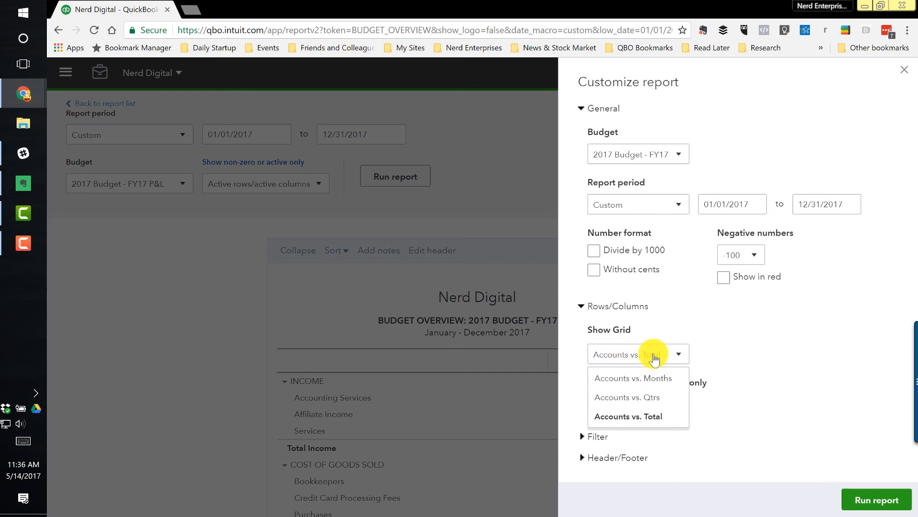
Return to the report list and run the Budget vs. Actuals report for 2017.
left_click(626, 397)
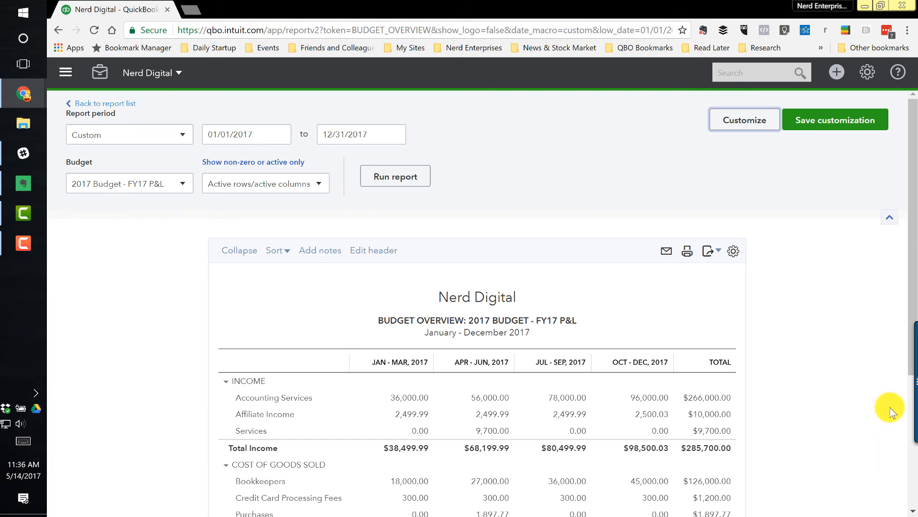
scroll("down", 3)
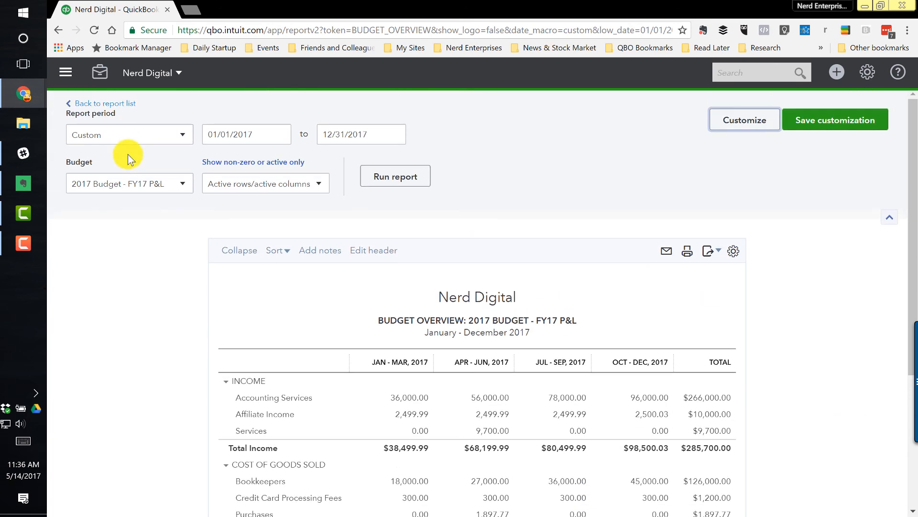
left_click(104, 103)
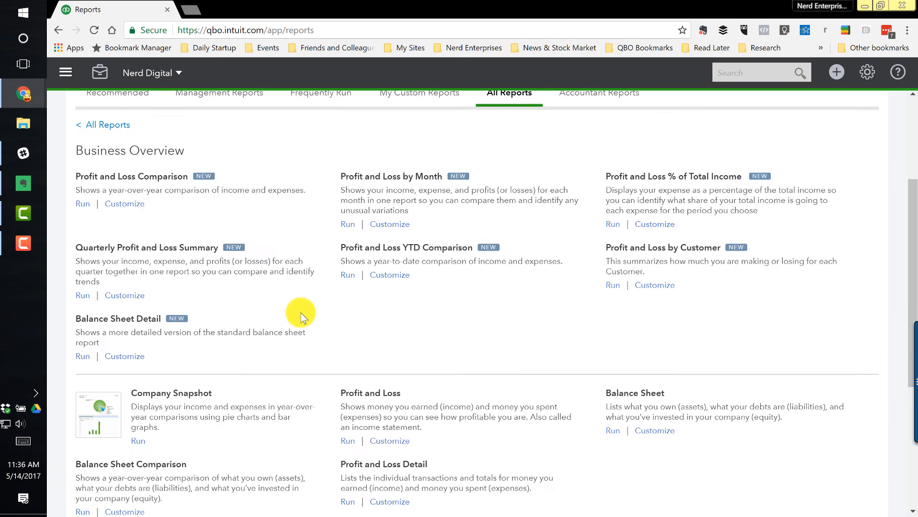
scroll("down", 3)
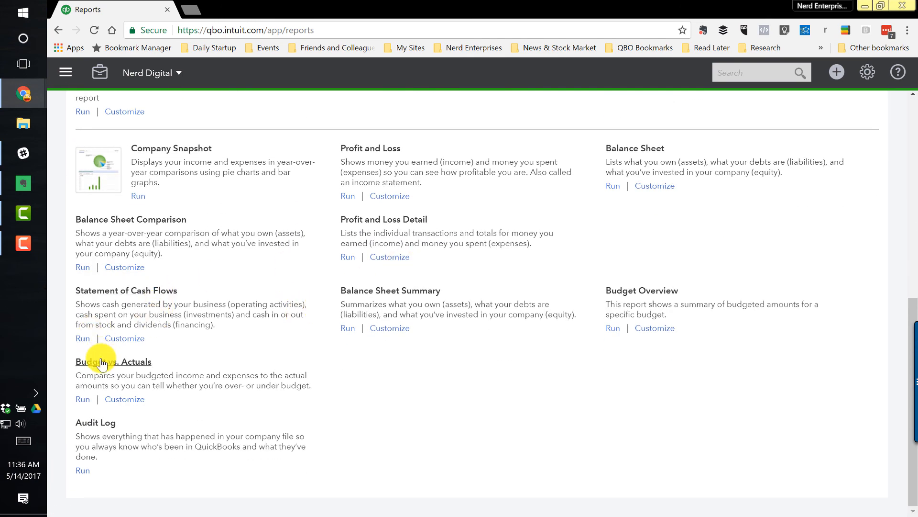
left_click(113, 361)
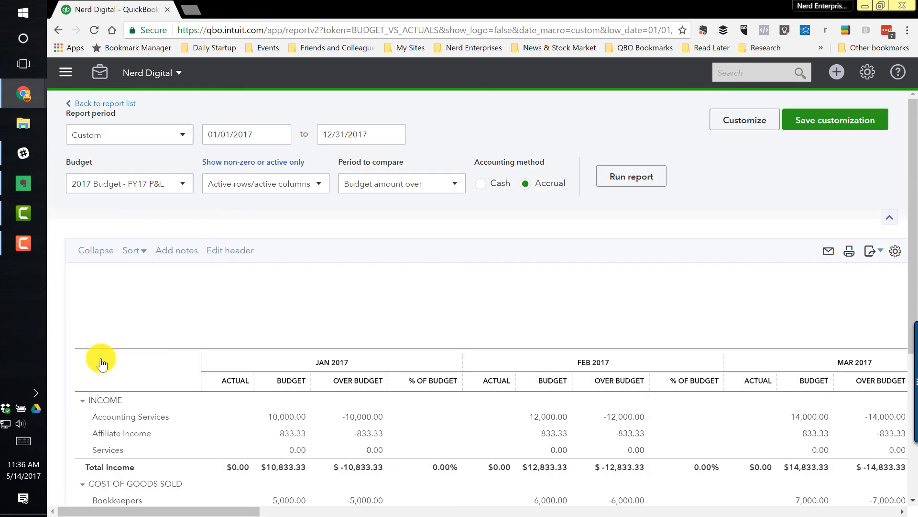
scroll("down", 3)
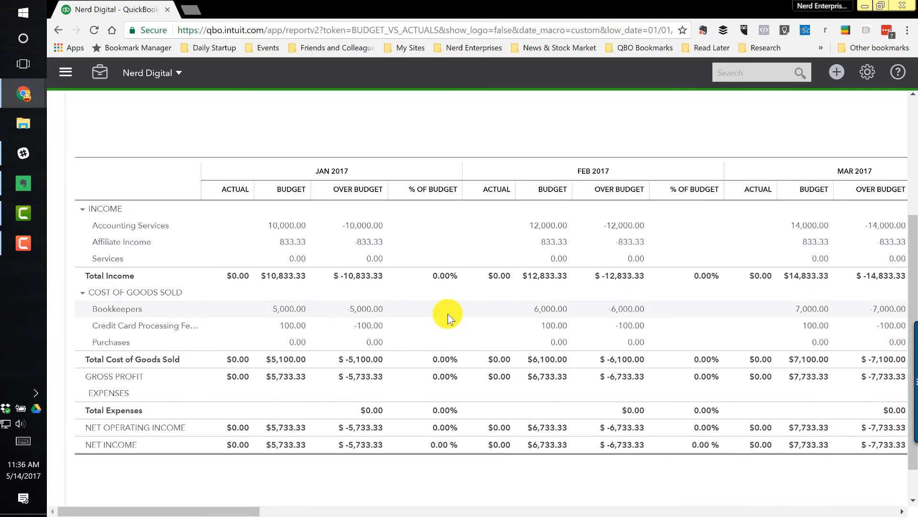
mouse_move(475, 235)
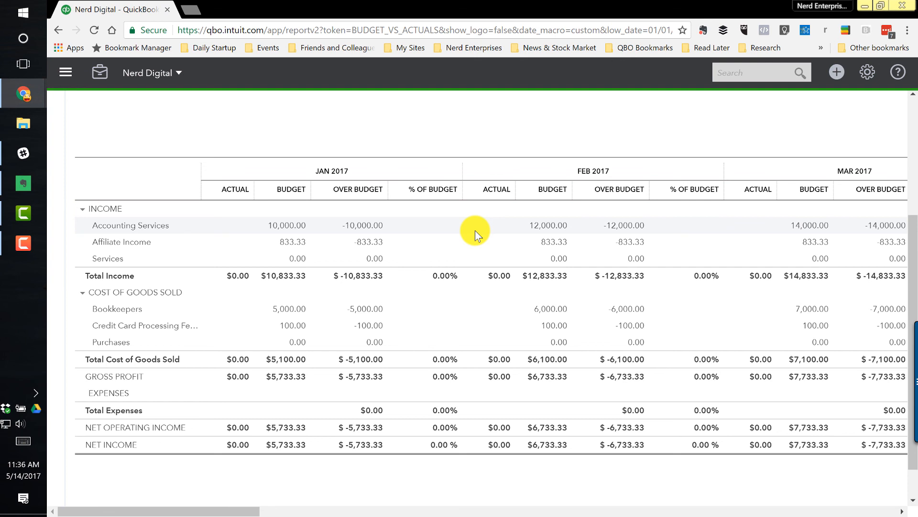
mouse_move(395, 210)
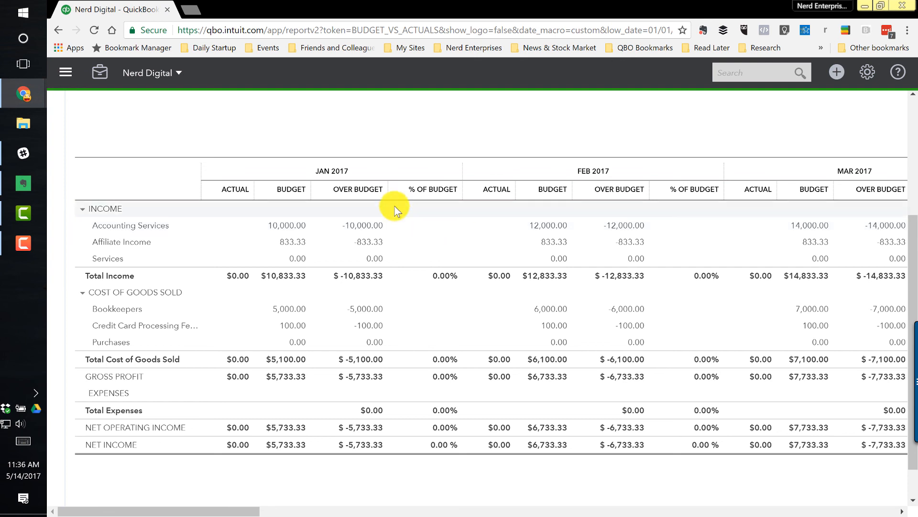
mouse_move(367, 207)
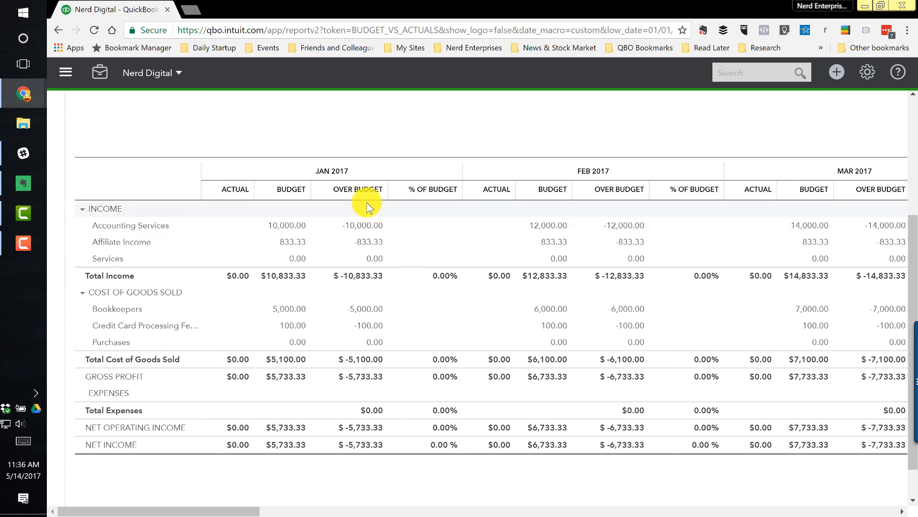
mouse_move(360, 238)
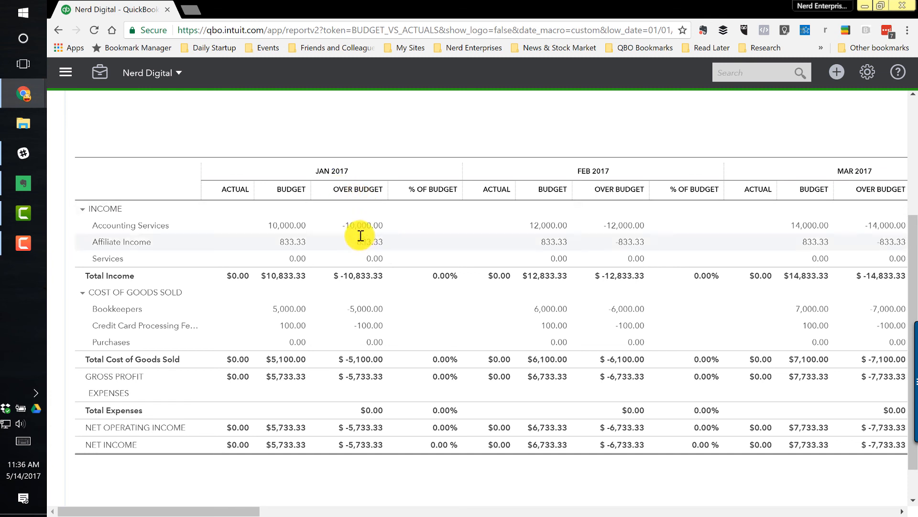
mouse_move(354, 224)
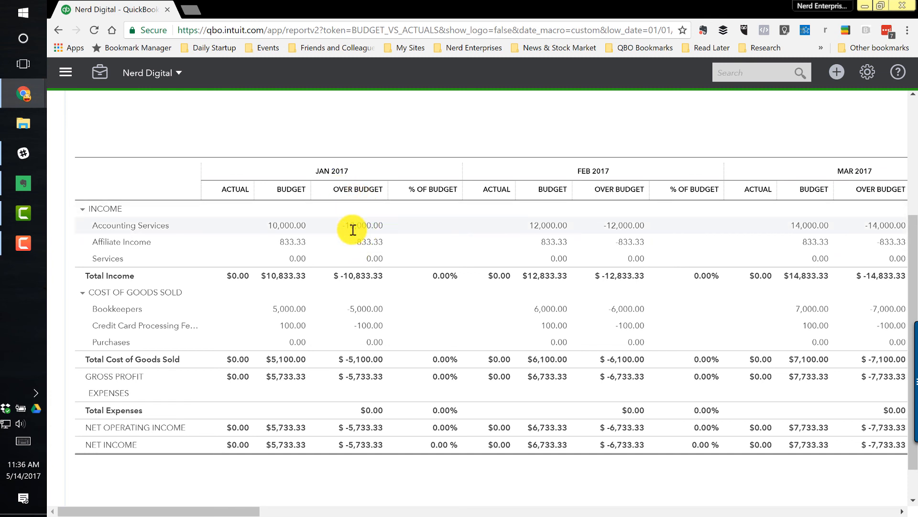
mouse_move(411, 233)
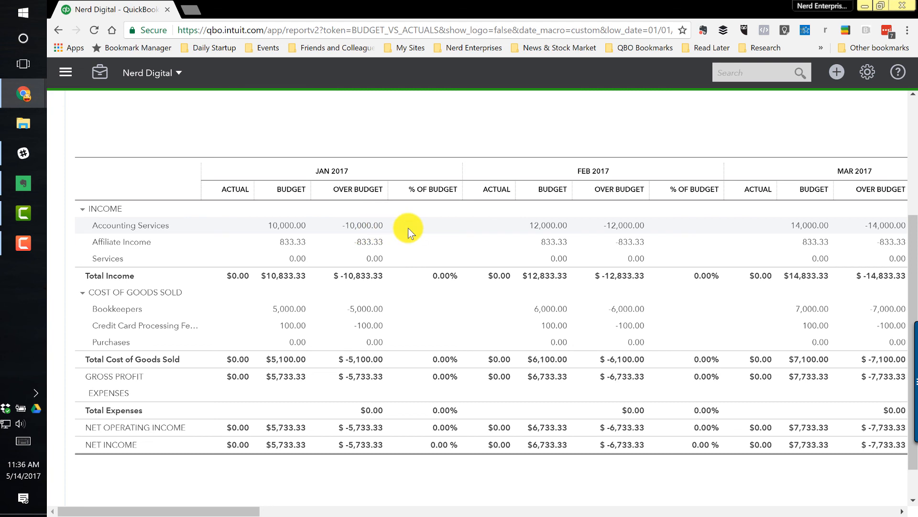
mouse_move(365, 314)
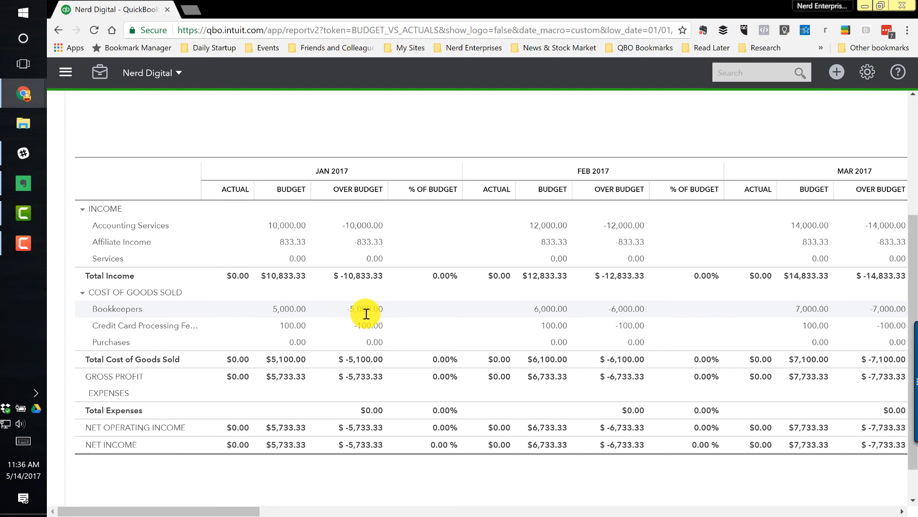
mouse_move(497, 327)
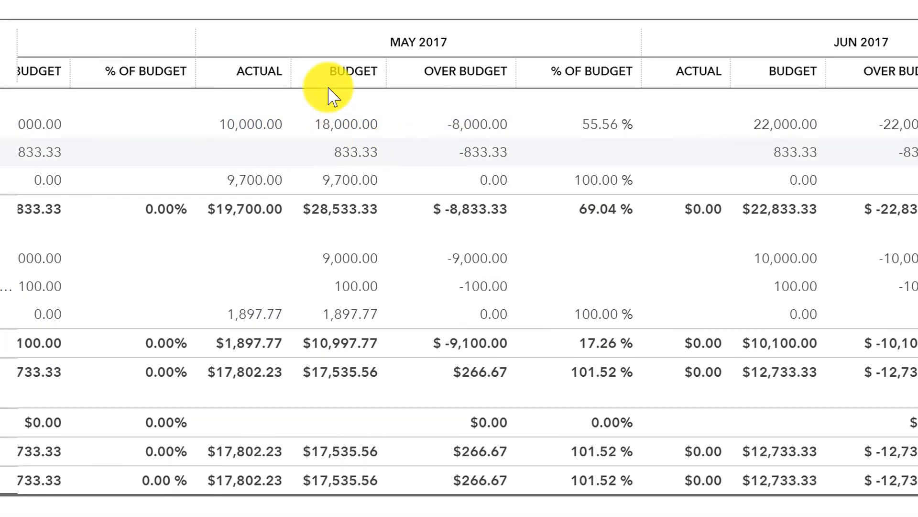
mouse_move(250, 125)
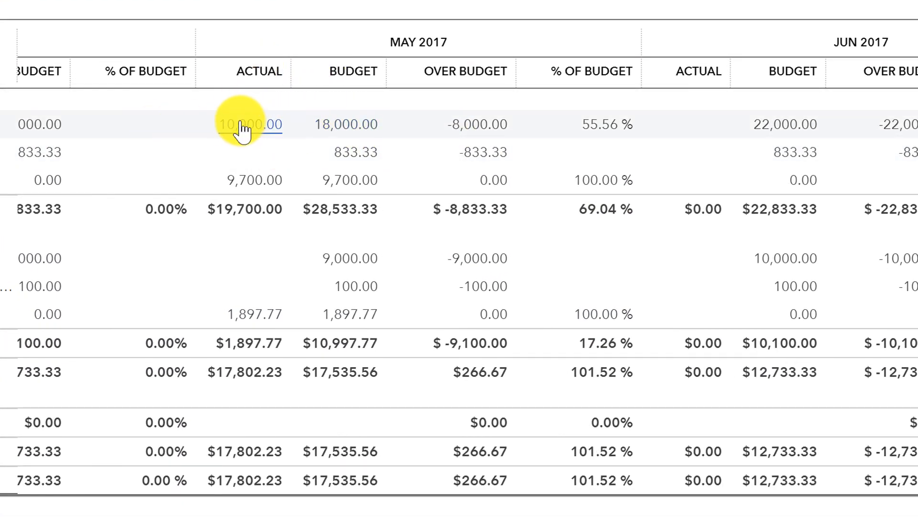
mouse_move(337, 111)
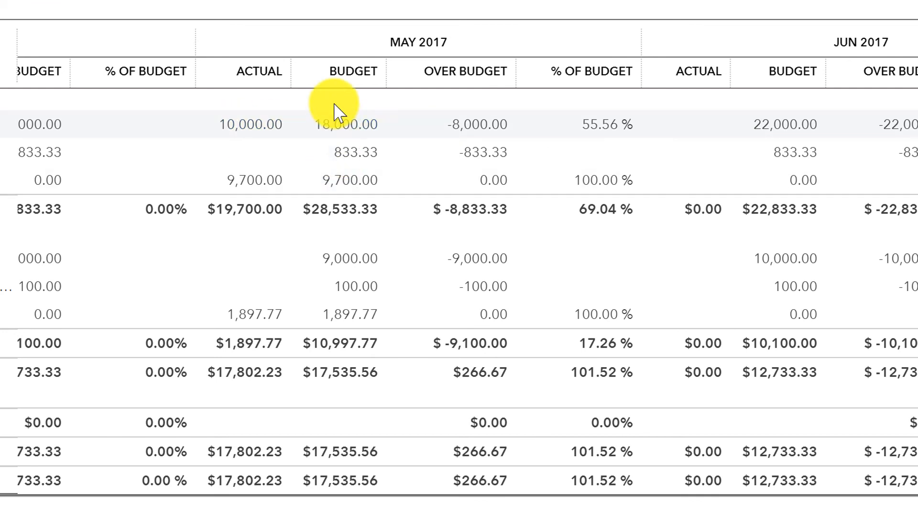
mouse_move(476, 124)
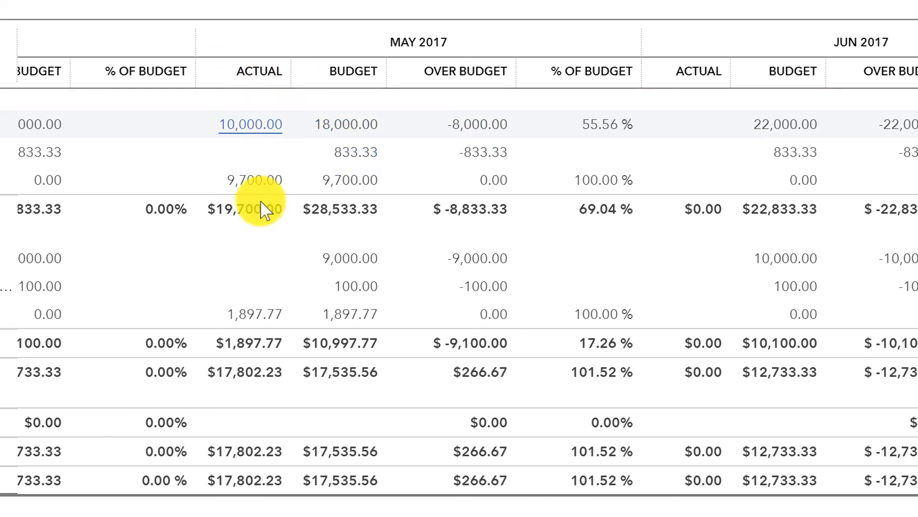
mouse_move(257, 180)
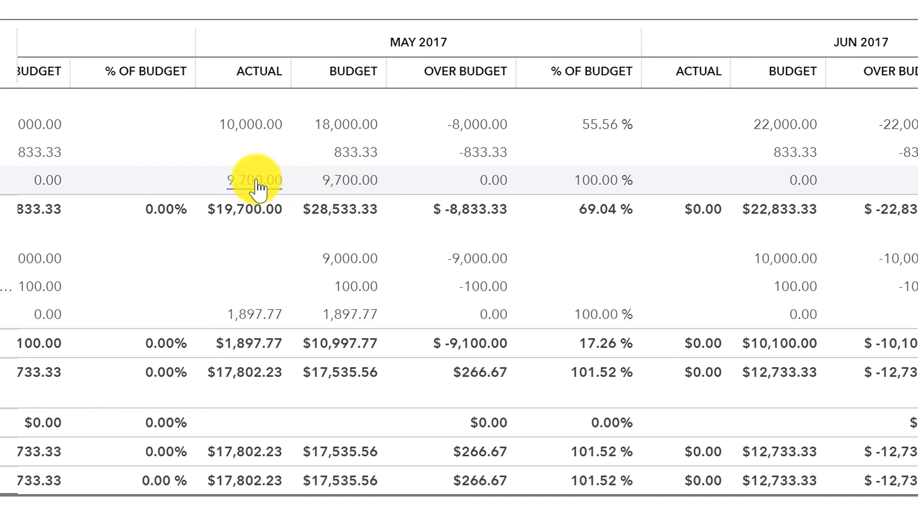
mouse_move(352, 180)
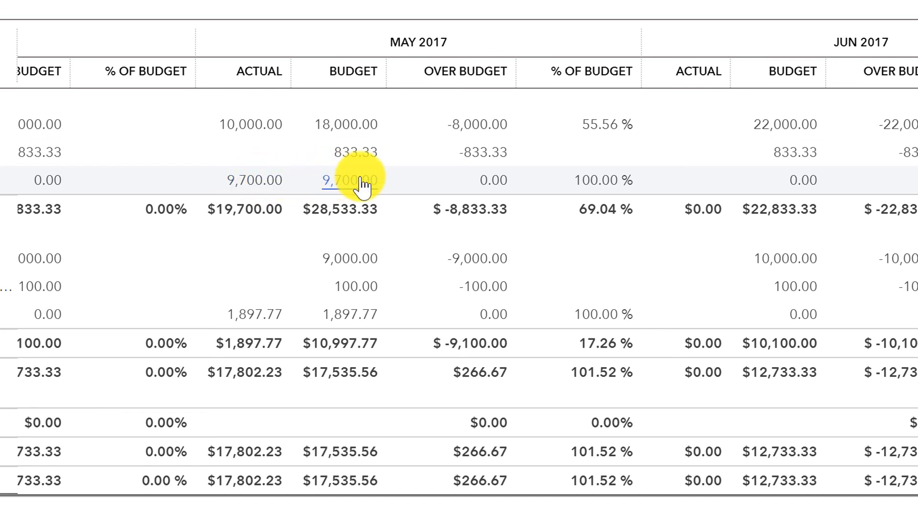
mouse_move(184, 176)
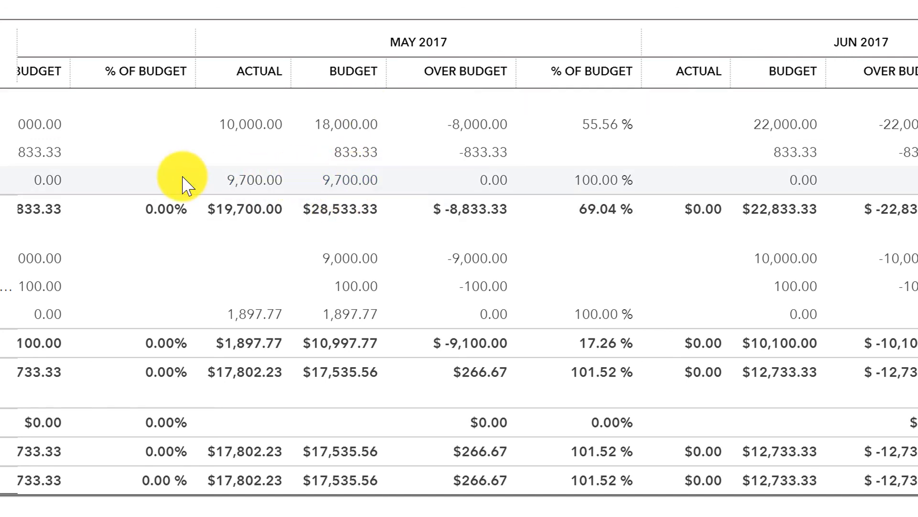
mouse_move(530, 187)
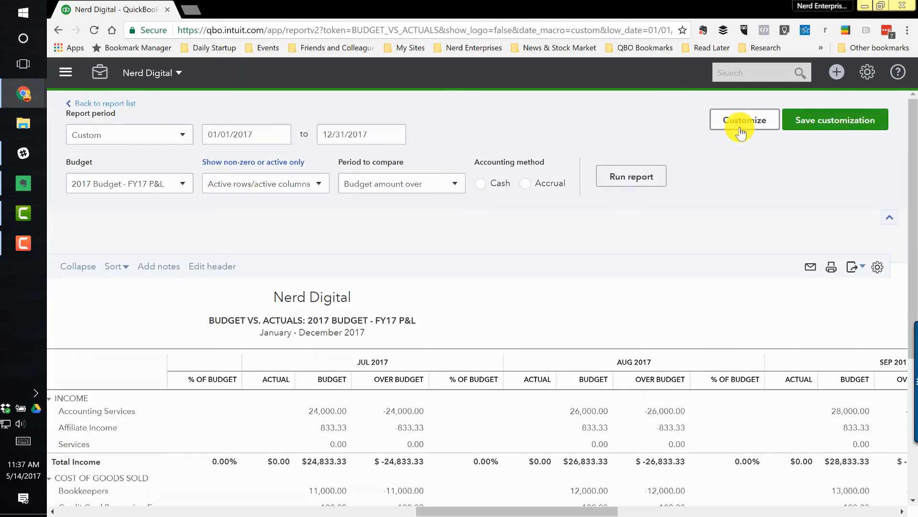
Customize Budget vs. Actuals to show Accounts vs. Total and rerun it.
left_click(744, 119)
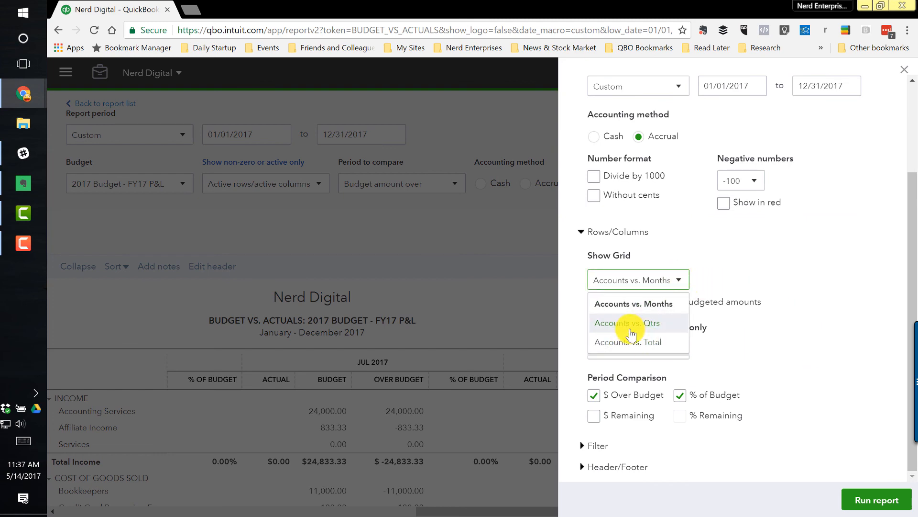
left_click(637, 341)
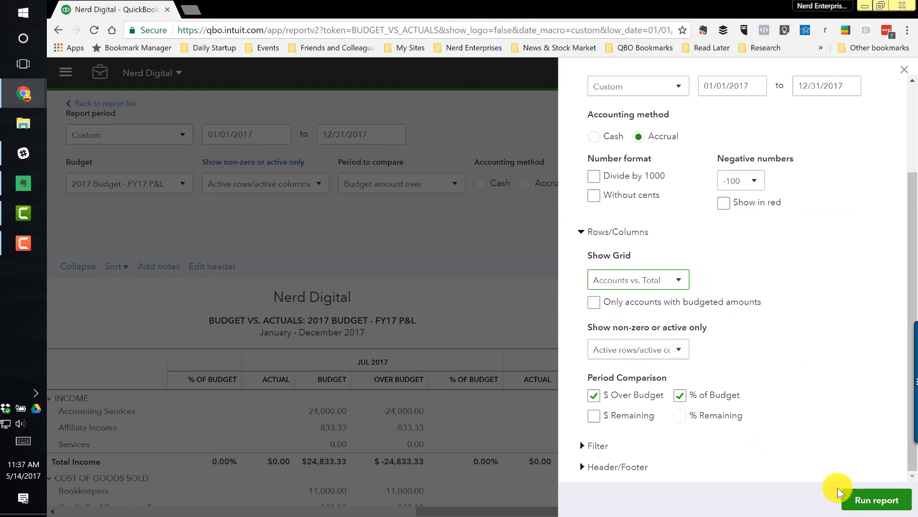
left_click(876, 499)
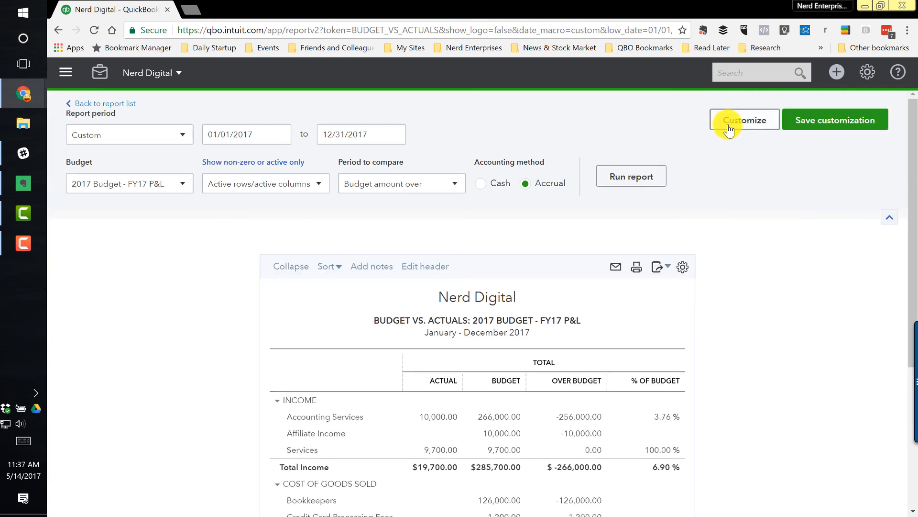
Reopen Budget vs. Actuals customization and review the $ Over Budget and % of Budget comparison options.
left_click(745, 120)
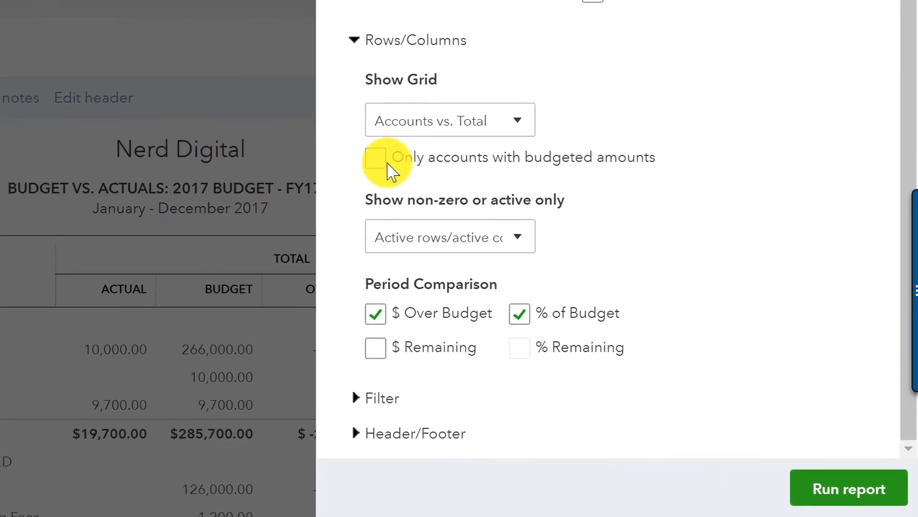
mouse_move(462, 163)
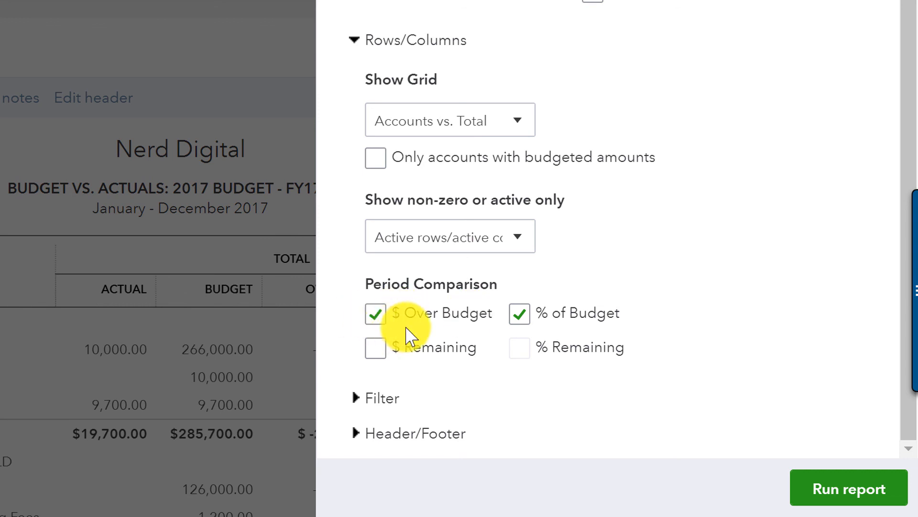
mouse_move(591, 313)
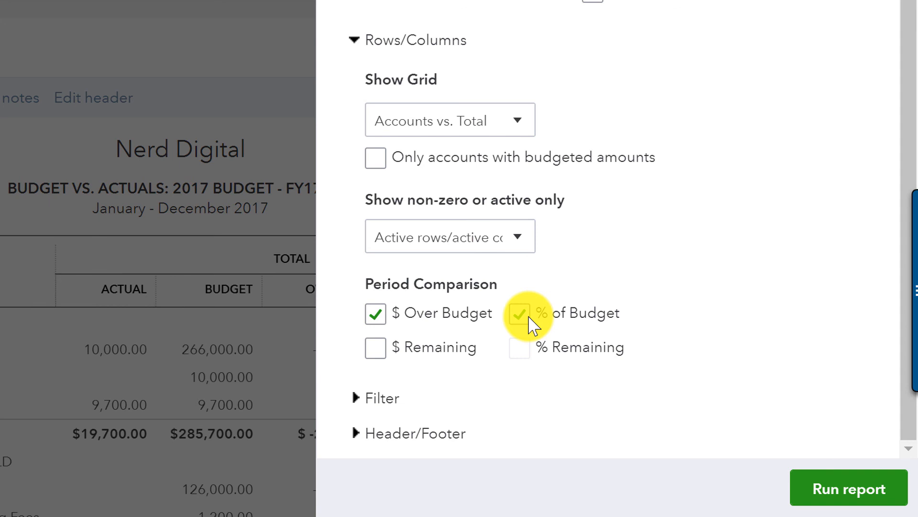
left_click(517, 313)
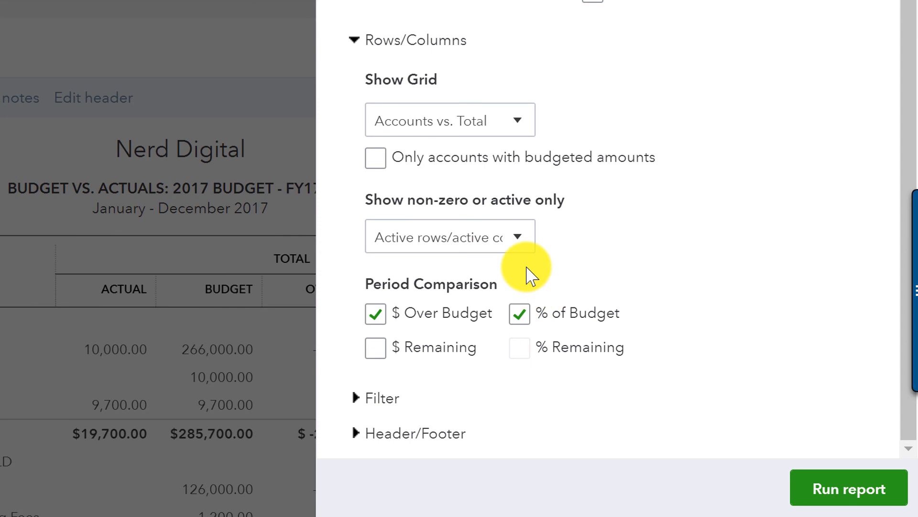